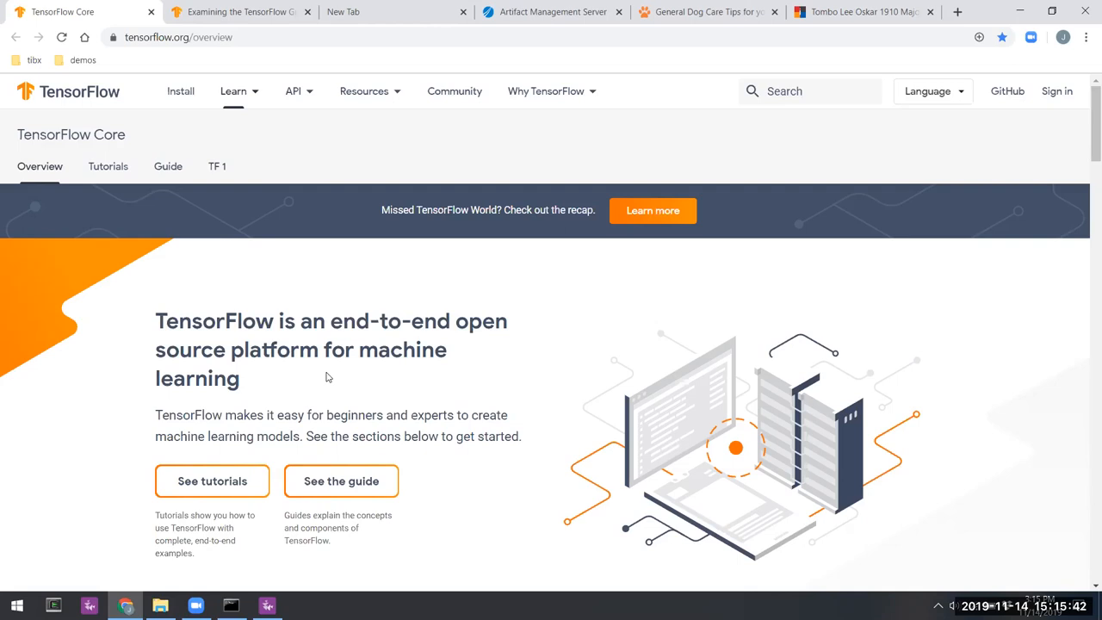
# Step: Scroll the TensorFlow Core overview to the Solutions to common problems cards and follow a tutorial link
pyautogui.scroll(-3)
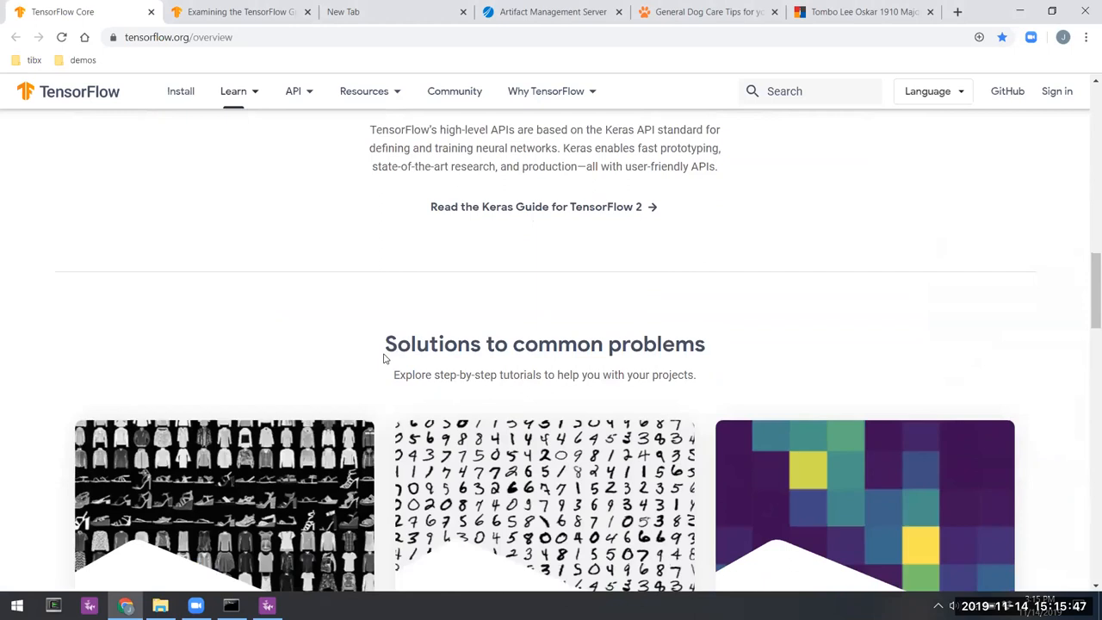
pyautogui.scroll(-3)
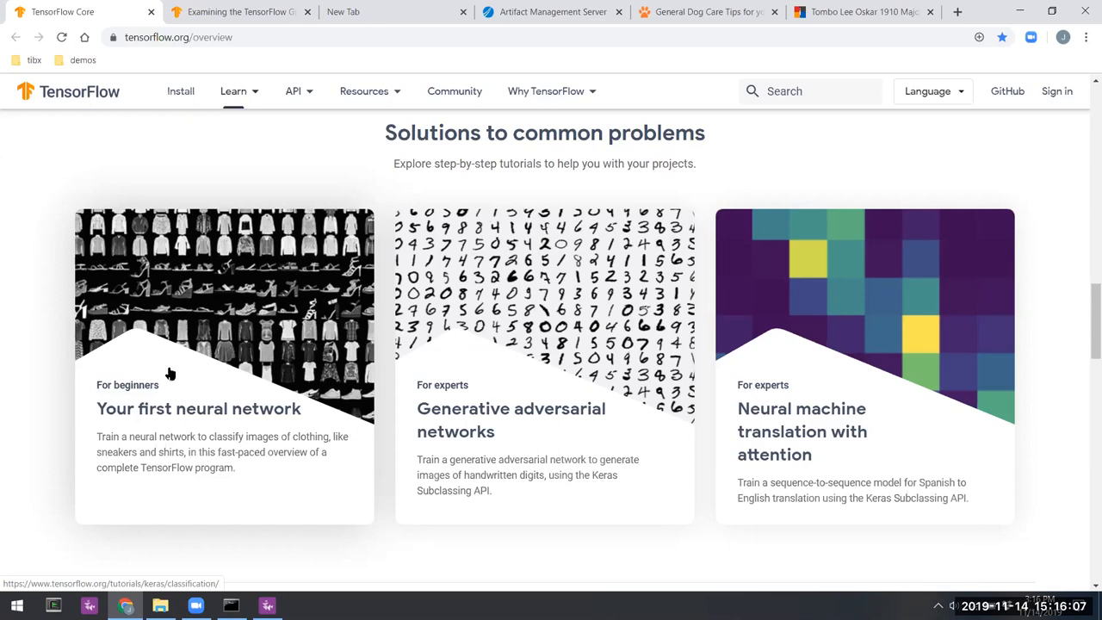
pyautogui.moveTo(191, 370)
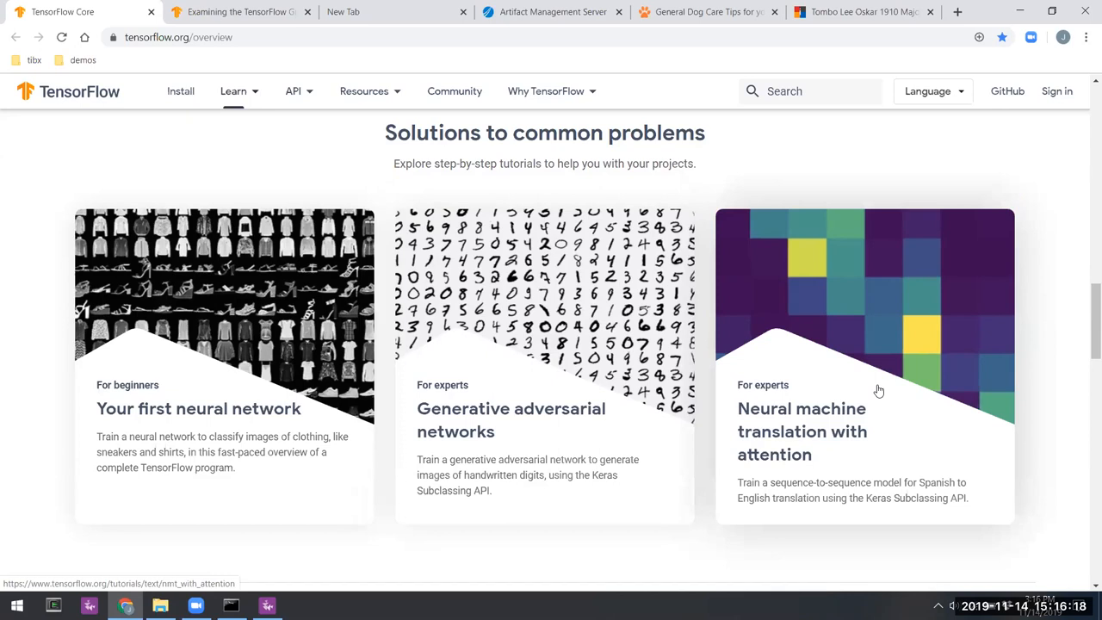
pyautogui.click(293, 89)
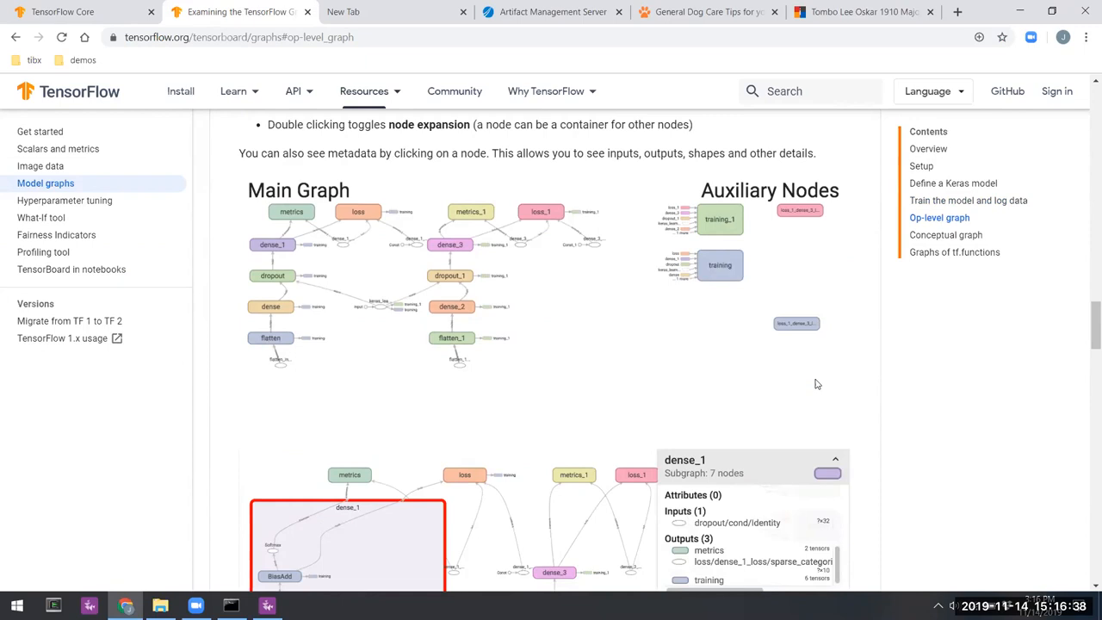
pyautogui.moveTo(637, 399)
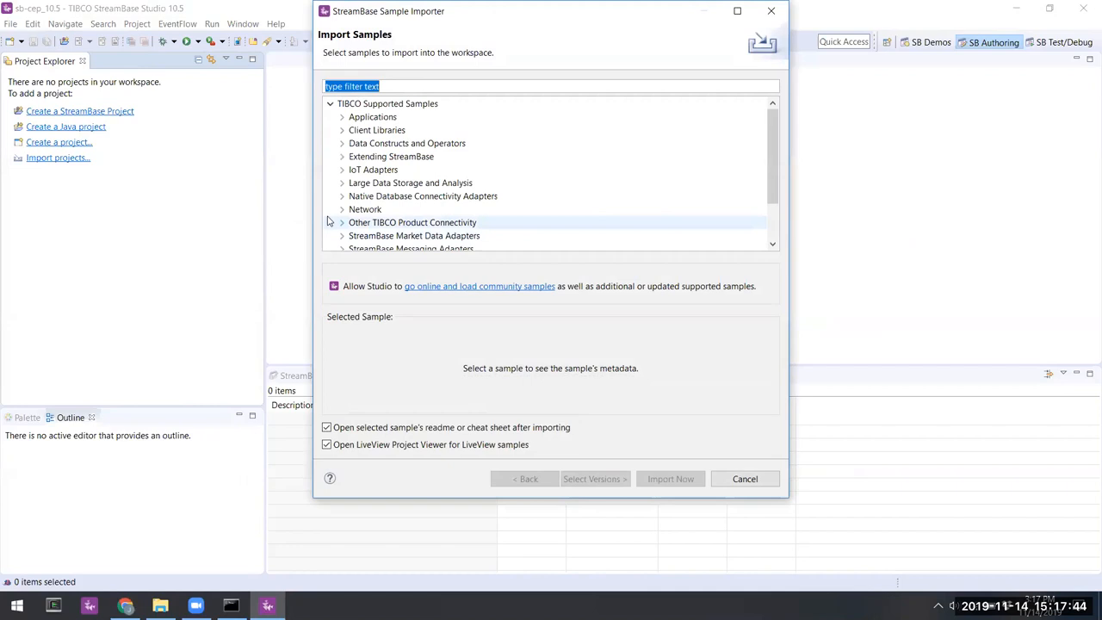
# Step: Import the TensorFlow adapter sample from Other TIBCO Product Connectivity and expand the new project
pyautogui.click(670, 478)
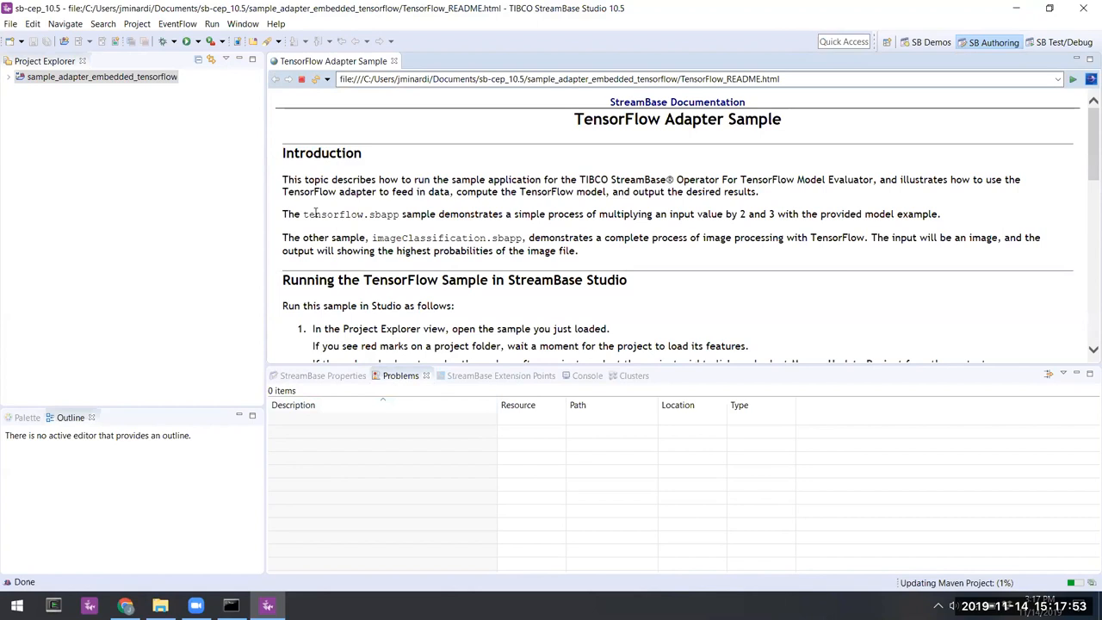
pyautogui.doubleClick(318, 214)
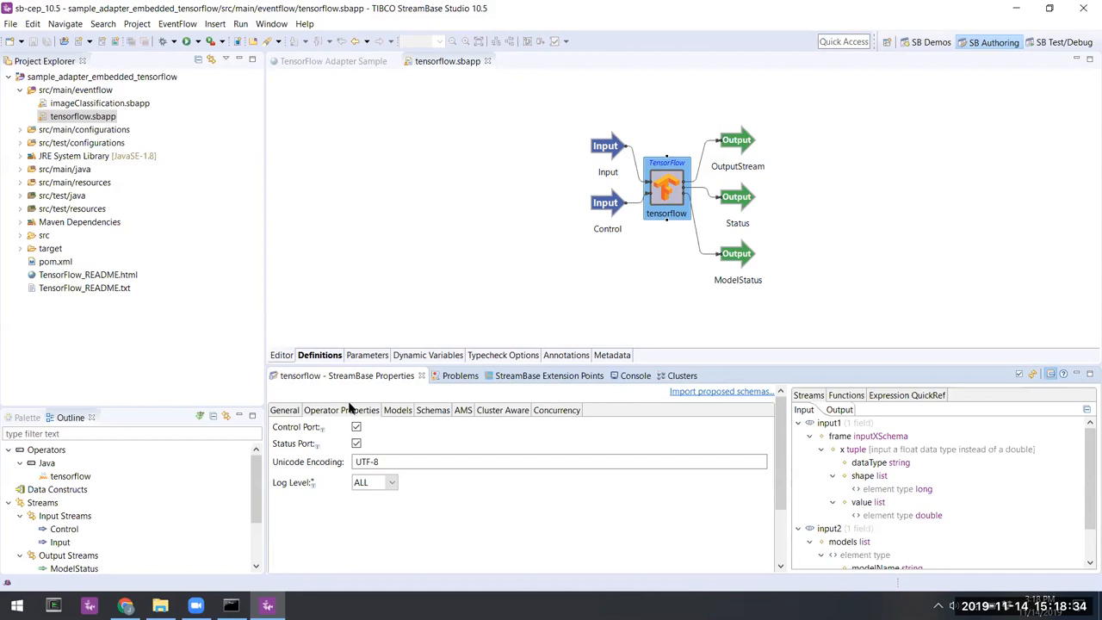
pyautogui.moveTo(354, 445)
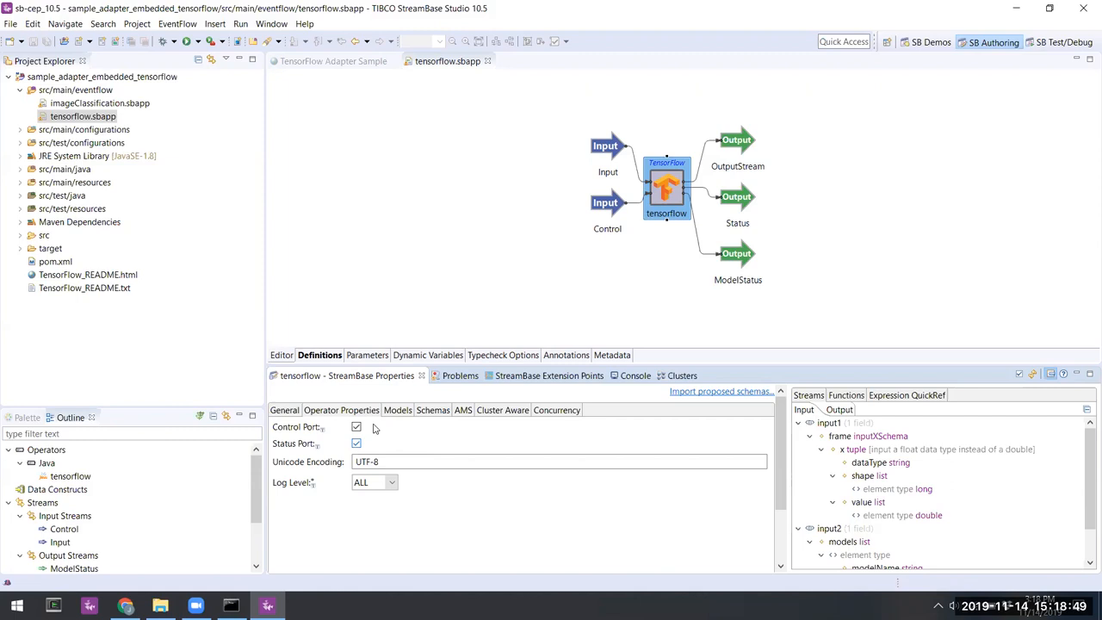
# Step: Show the TensorFlow operator's Models list with saved models model1 and model00
pyautogui.click(396, 409)
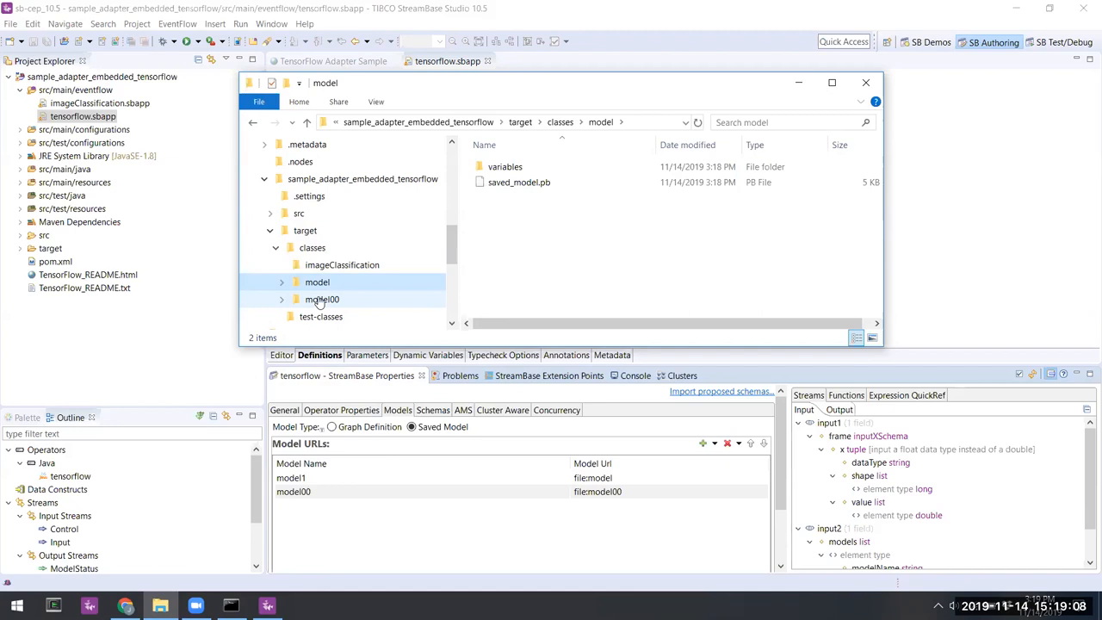
# Step: Look inside the model00 and model folders to see saved_model.pb and variables
pyautogui.click(316, 283)
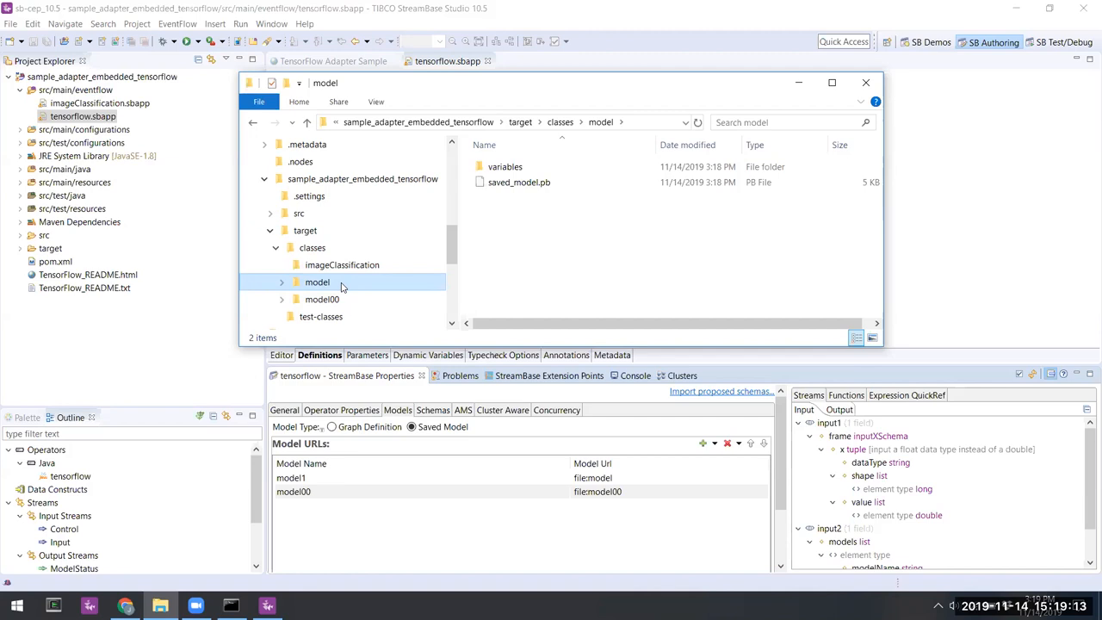
pyautogui.click(322, 300)
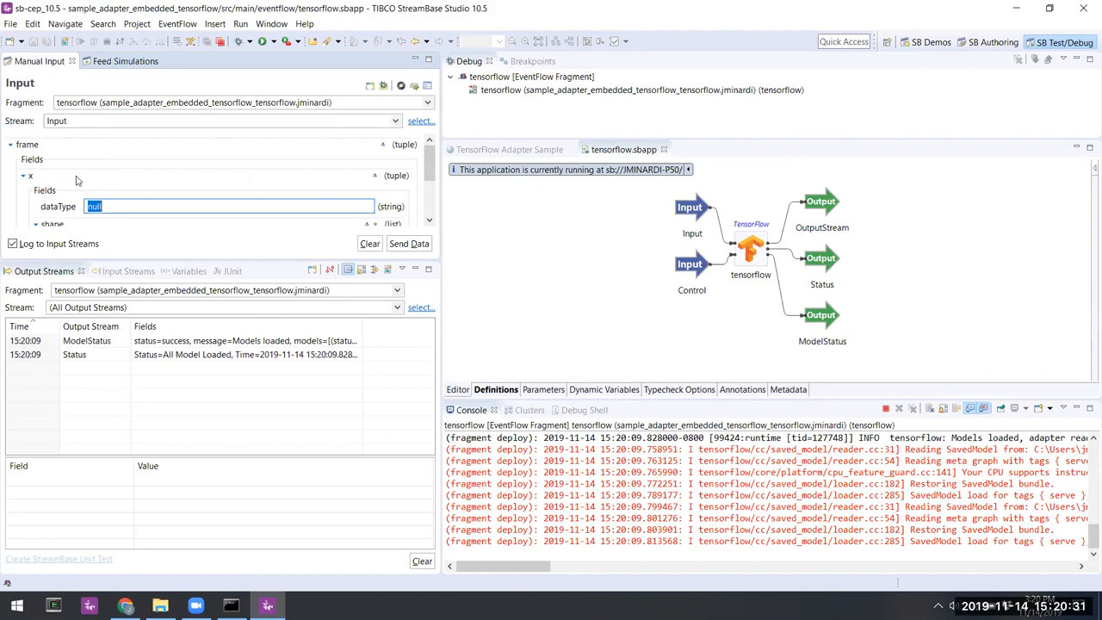
# Step: Set dataType to float, send value 3.2 and inspect the returned score
pyautogui.write('float')
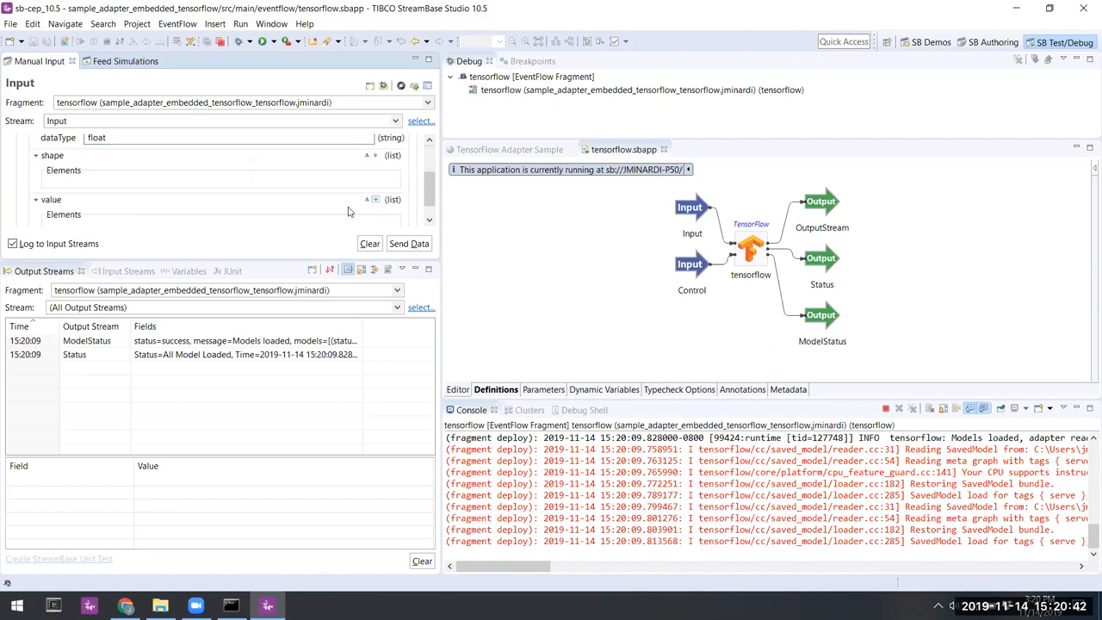
pyautogui.click(409, 244)
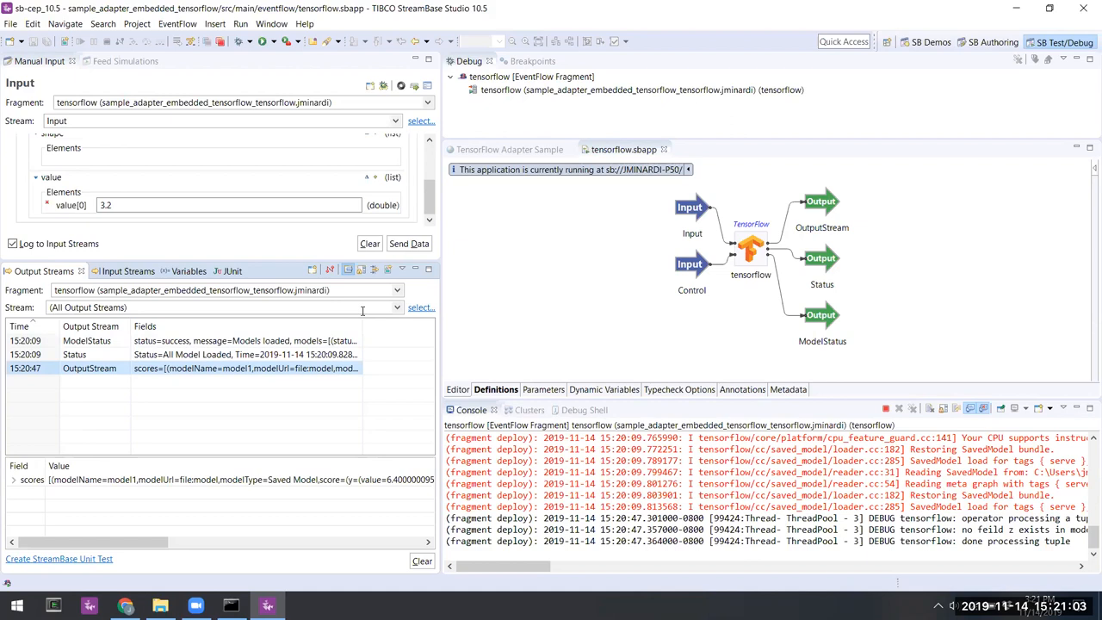
pyautogui.click(410, 242)
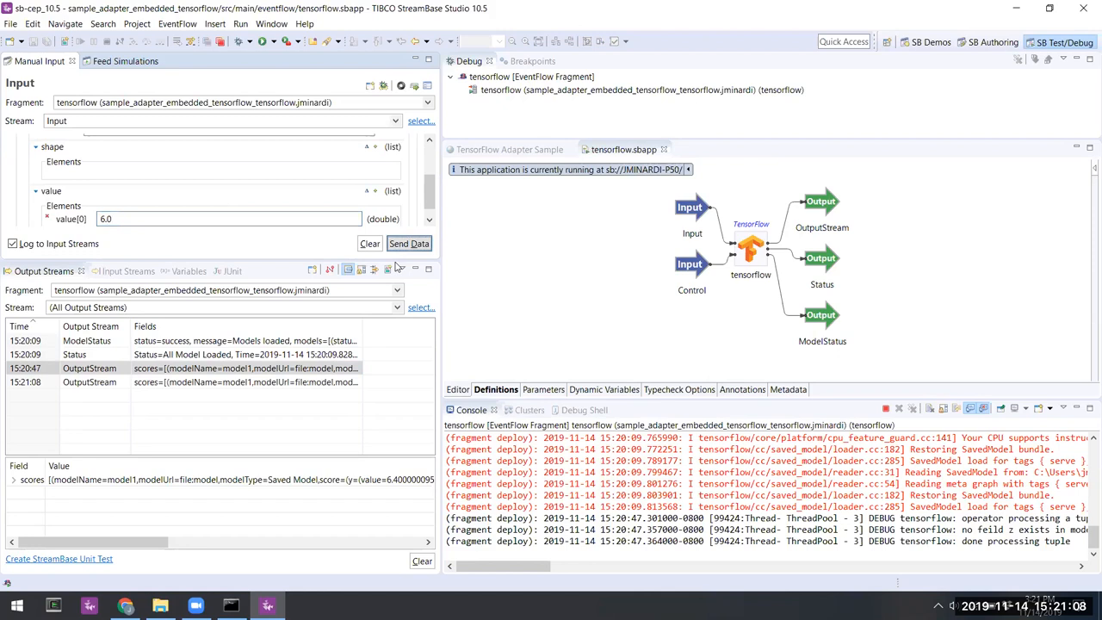
# Step: Send value 6.0 to the model and inspect its returned score
pyautogui.click(410, 243)
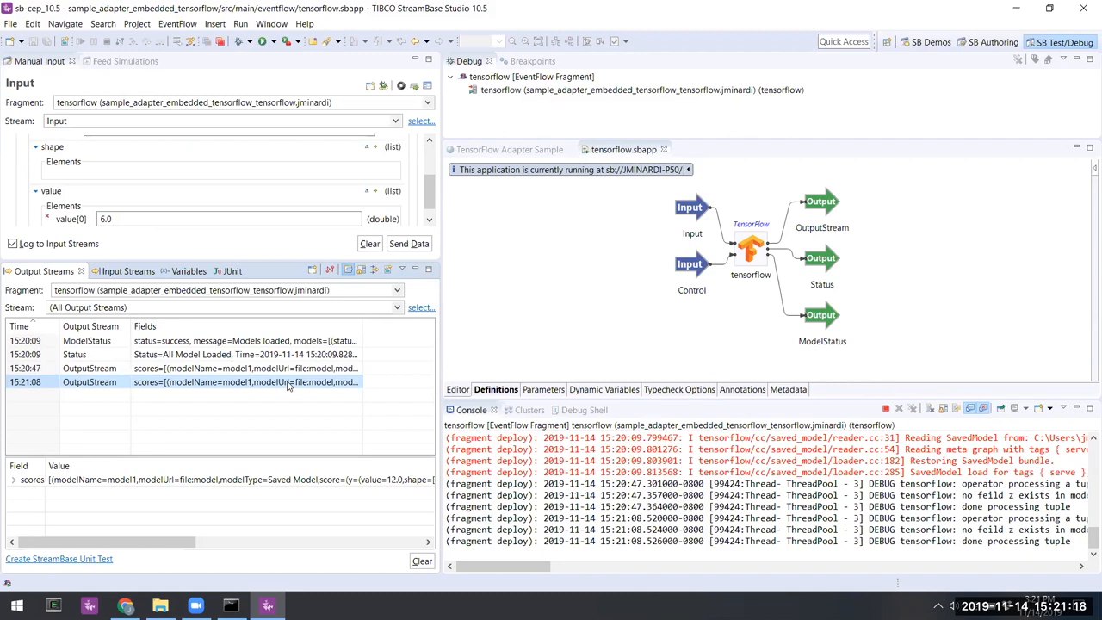
pyautogui.click(991, 42)
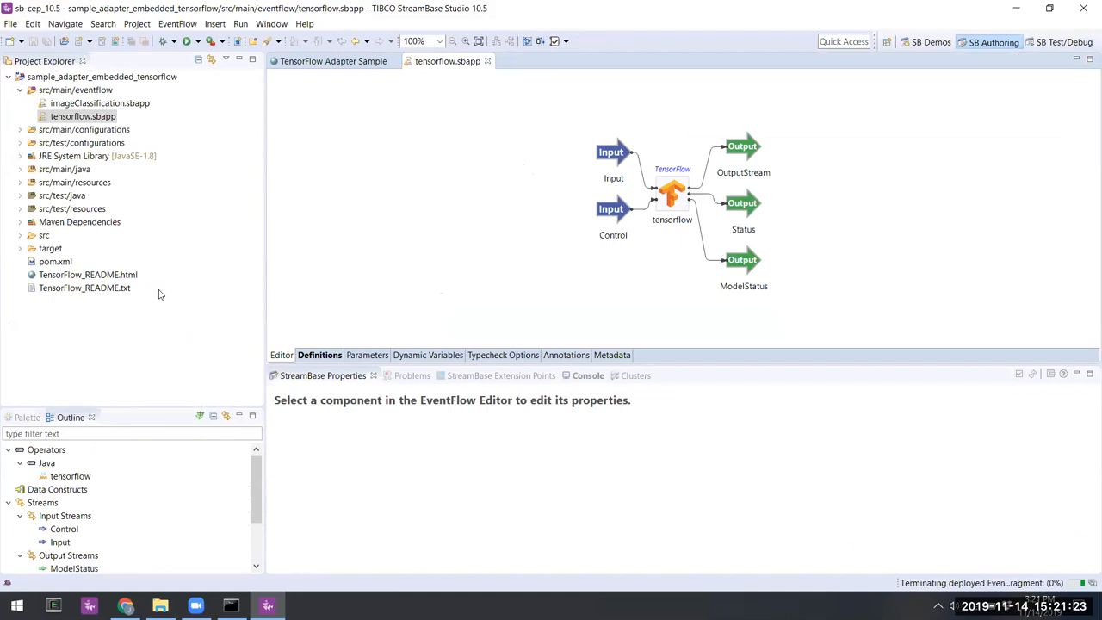
# Step: Open the imageClassification.sbapp application diagram from Project Explorer
pyautogui.doubleClick(100, 104)
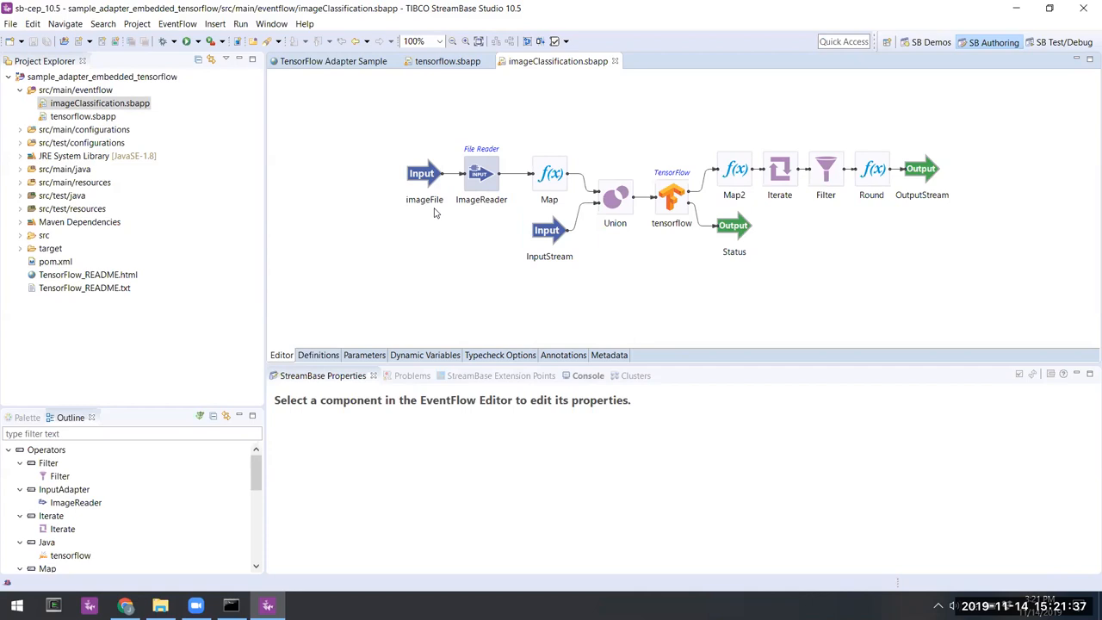
pyautogui.click(334, 60)
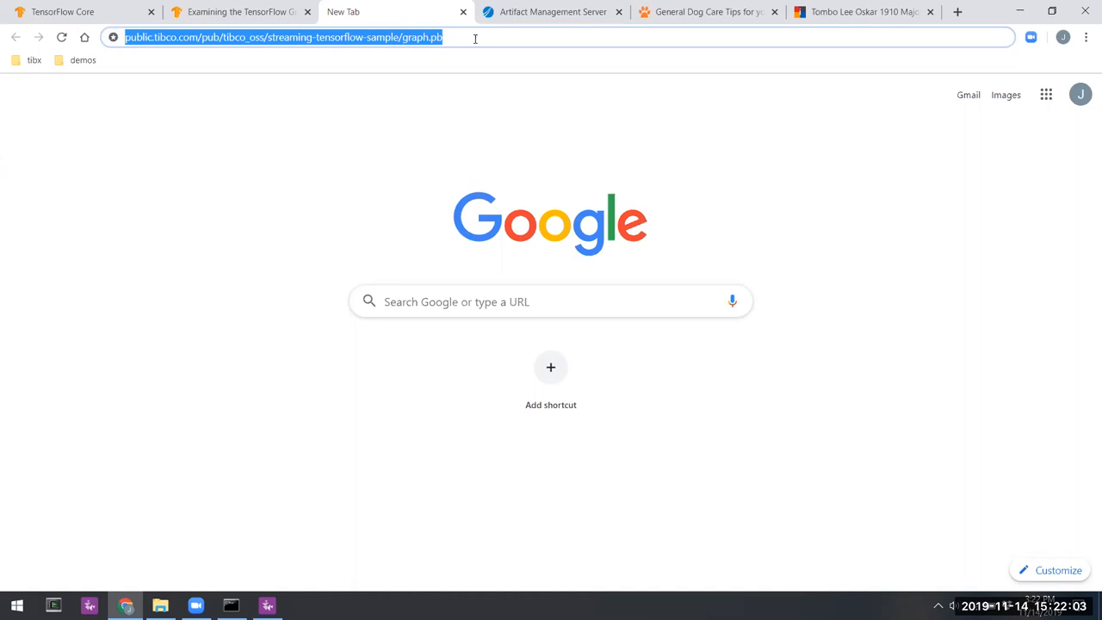
# Step: Put the public.tibco.com graph.pb download URL into a new Chrome tab
pyautogui.click(160, 606)
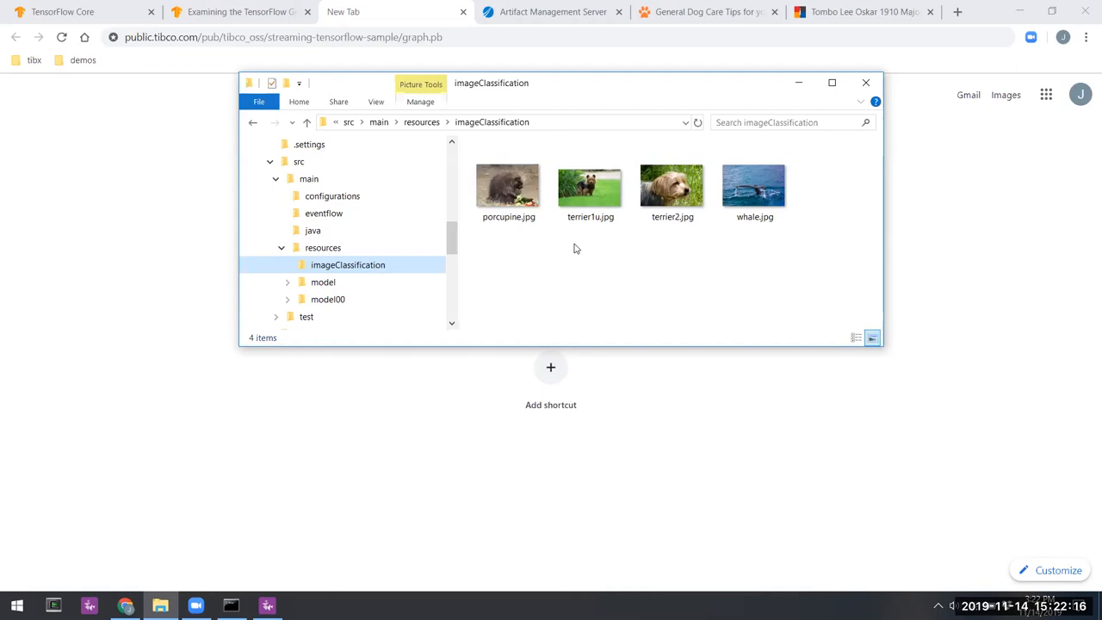
# Step: Show the imageClassification resources folder with the porcupine, terrier and whale jpgs
pyautogui.click(553, 10)
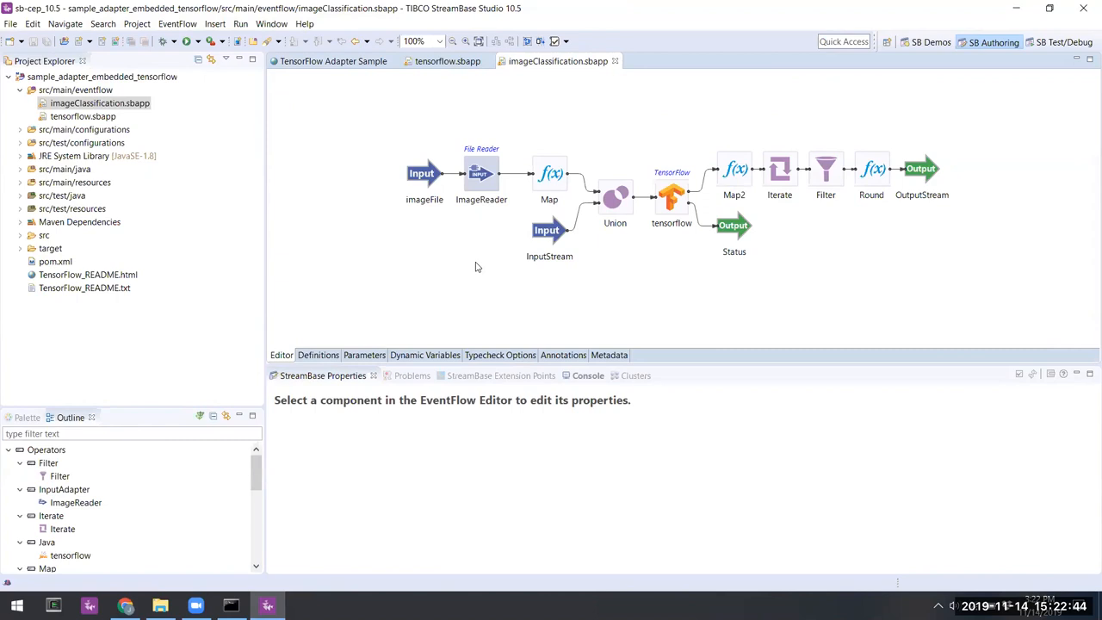
pyautogui.moveTo(422, 173)
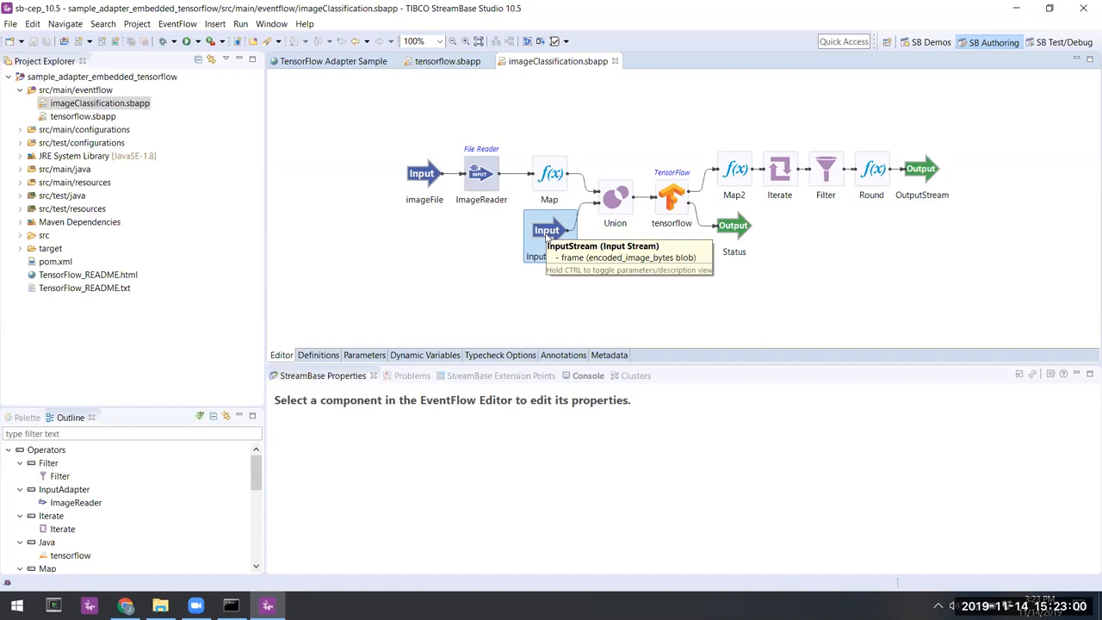
# Step: Select the ImageReader adapter and show its Adapter Properties with default file whale.jpg
pyautogui.click(482, 172)
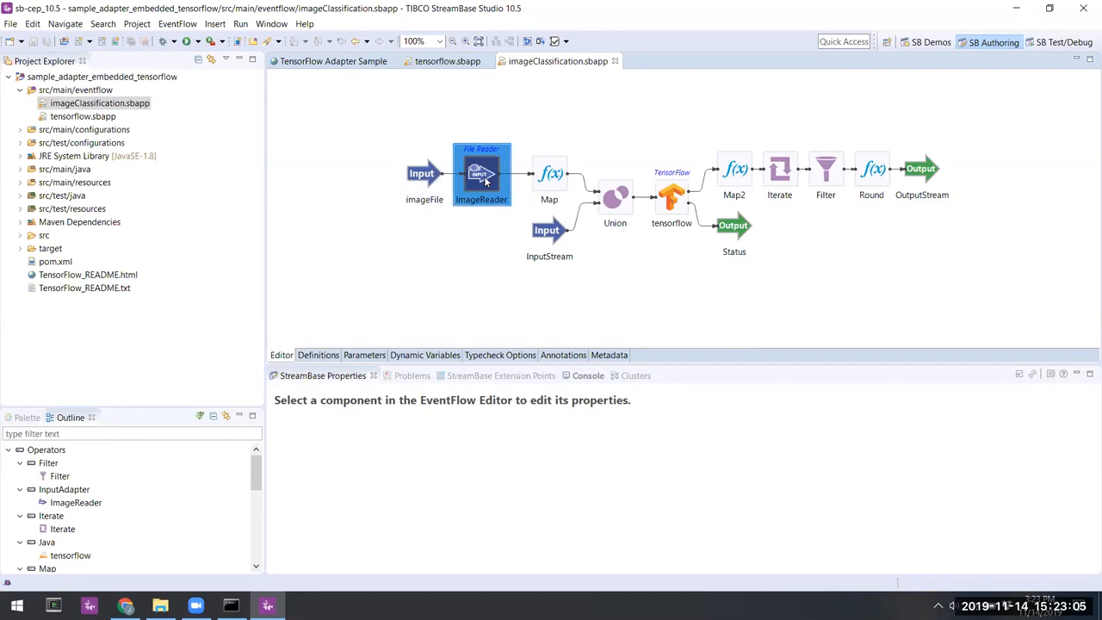
pyautogui.click(482, 172)
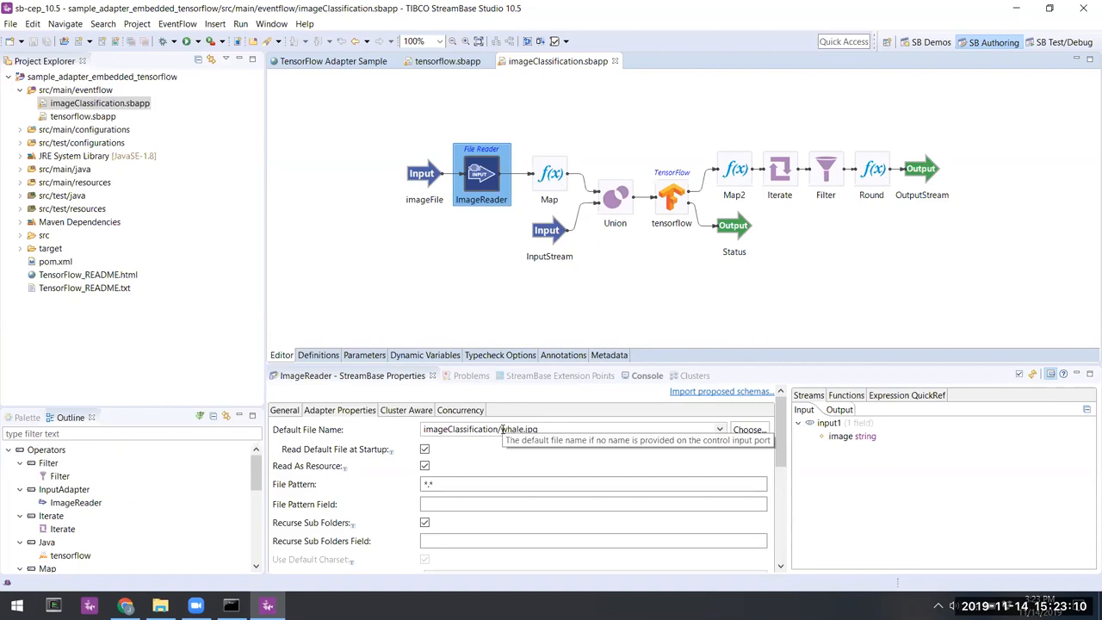
pyautogui.doubleClick(508, 428)
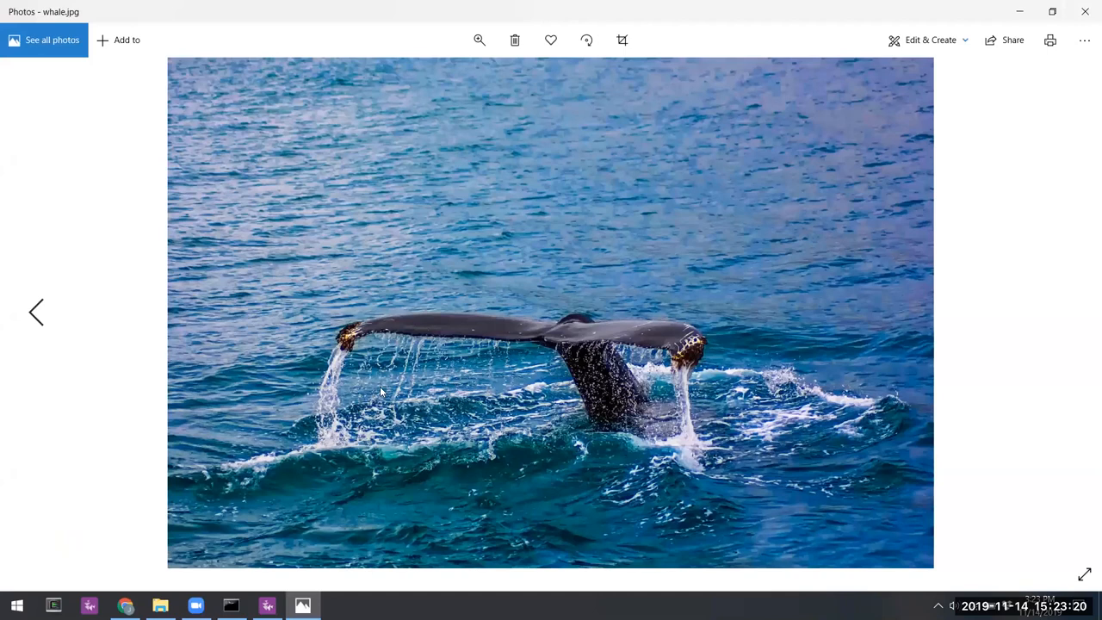
pyautogui.moveTo(1084, 12)
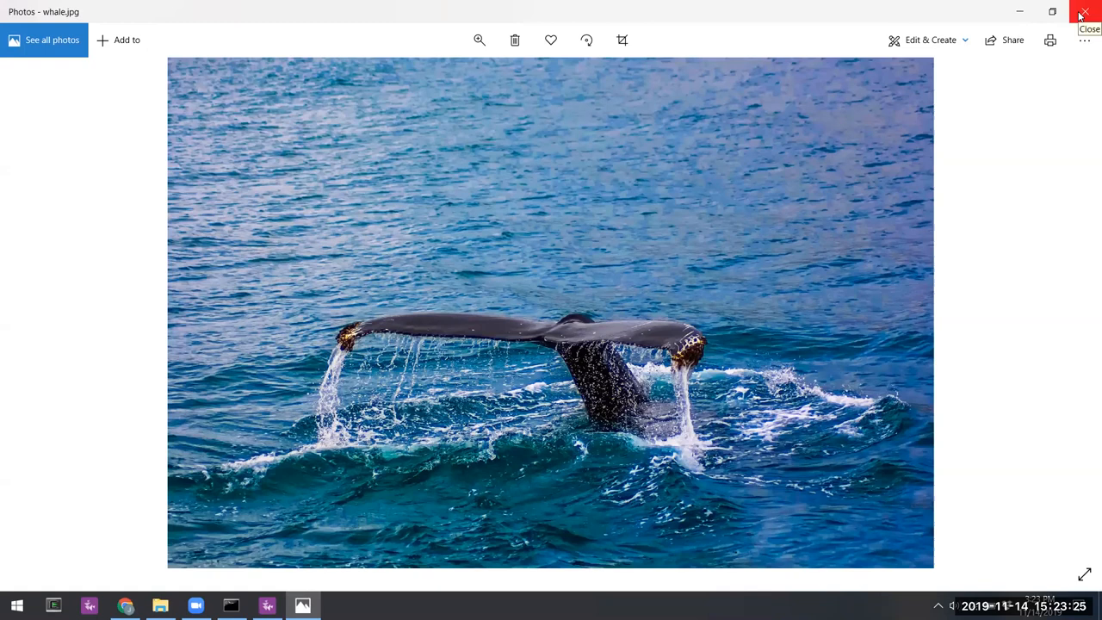
# Step: Close the whale.jpg photo in Windows Photos
pyautogui.click(1084, 10)
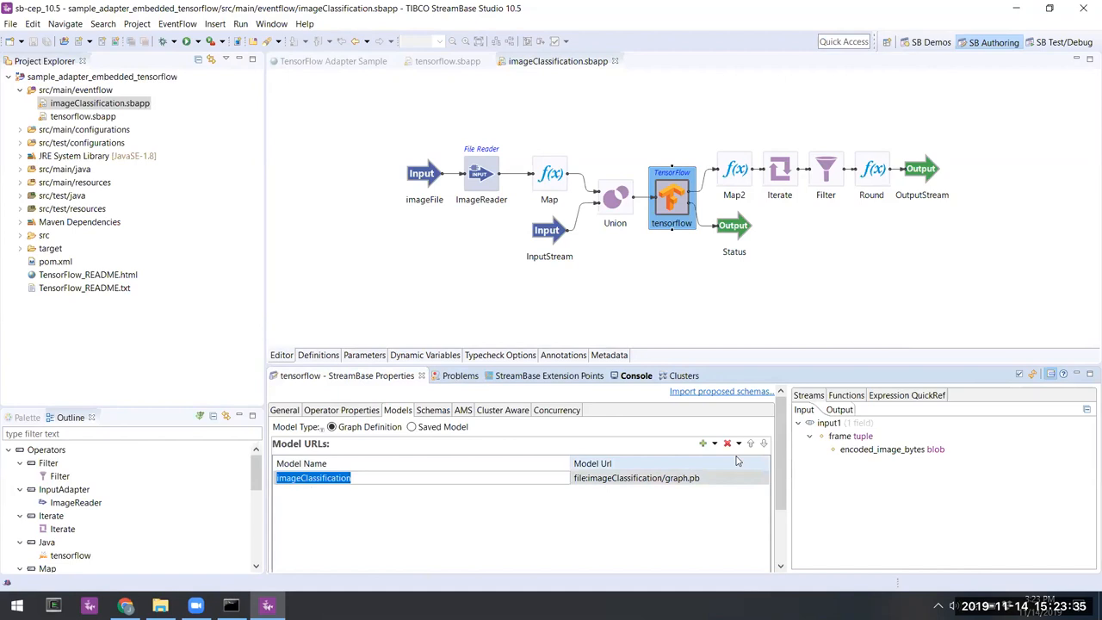
# Step: Add artifact imageClassification at image_classification/graph.pb in the Models tab, required on startup
pyautogui.click(413, 427)
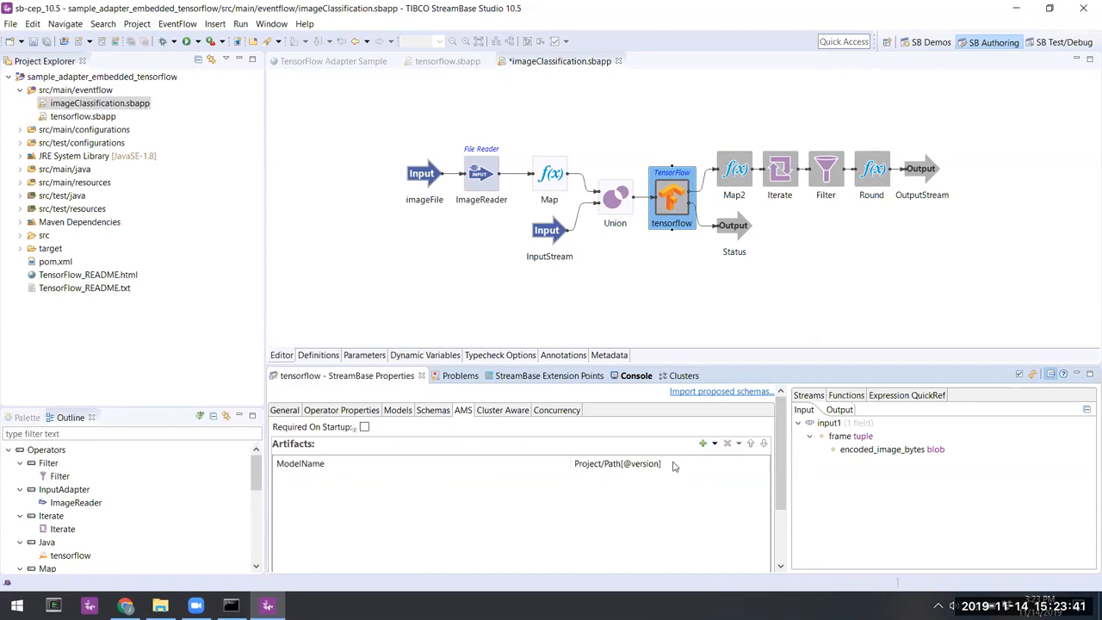
pyautogui.click(702, 442)
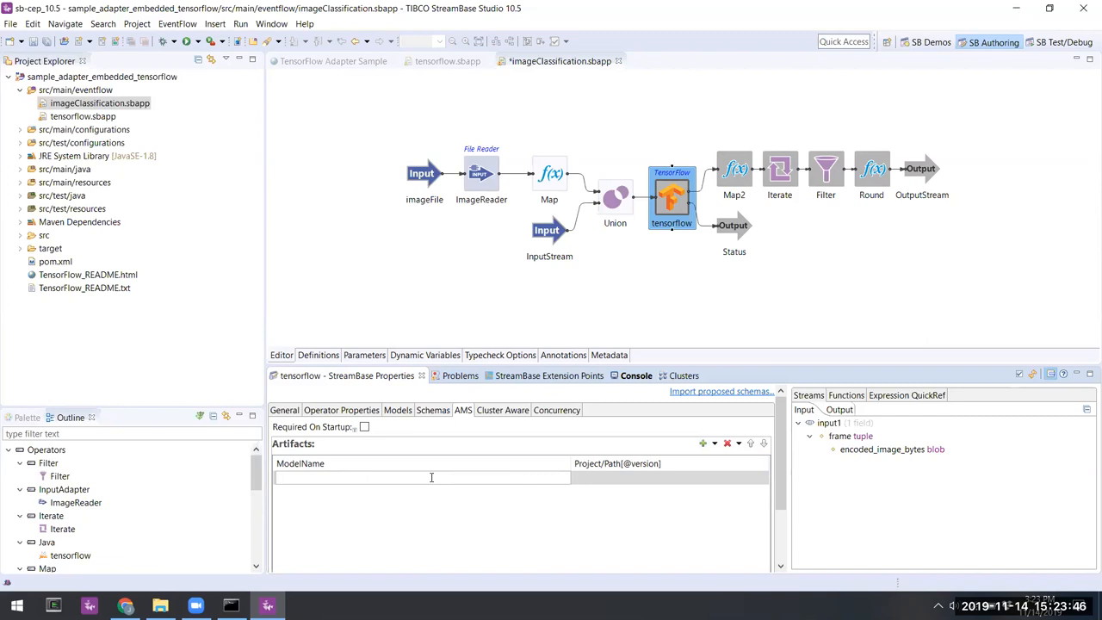
pyautogui.write('imageClassification')
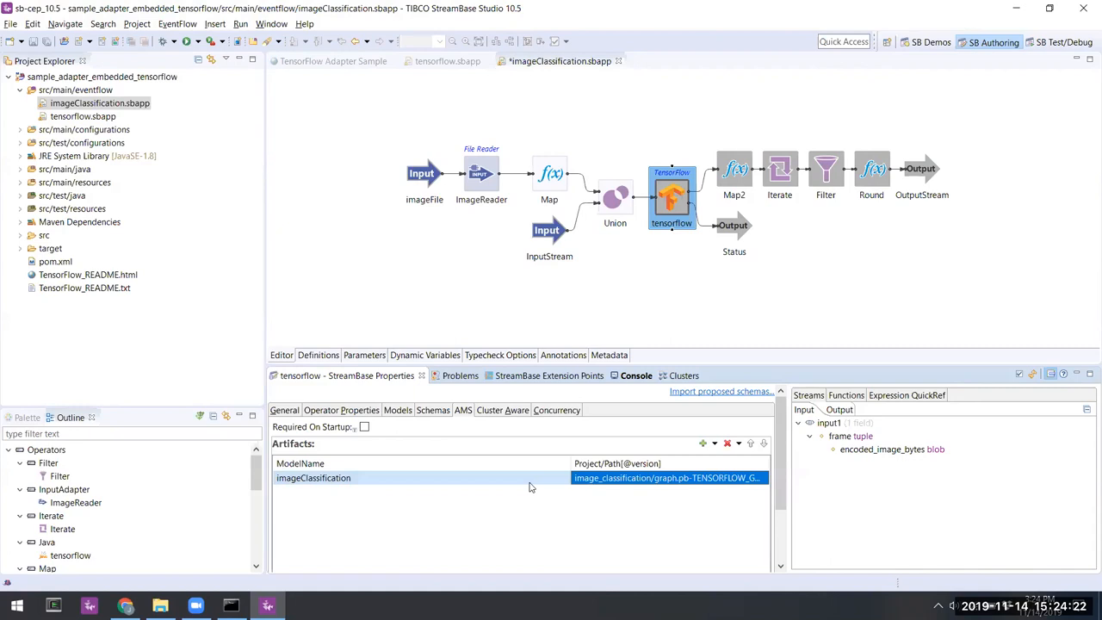
pyautogui.click(365, 426)
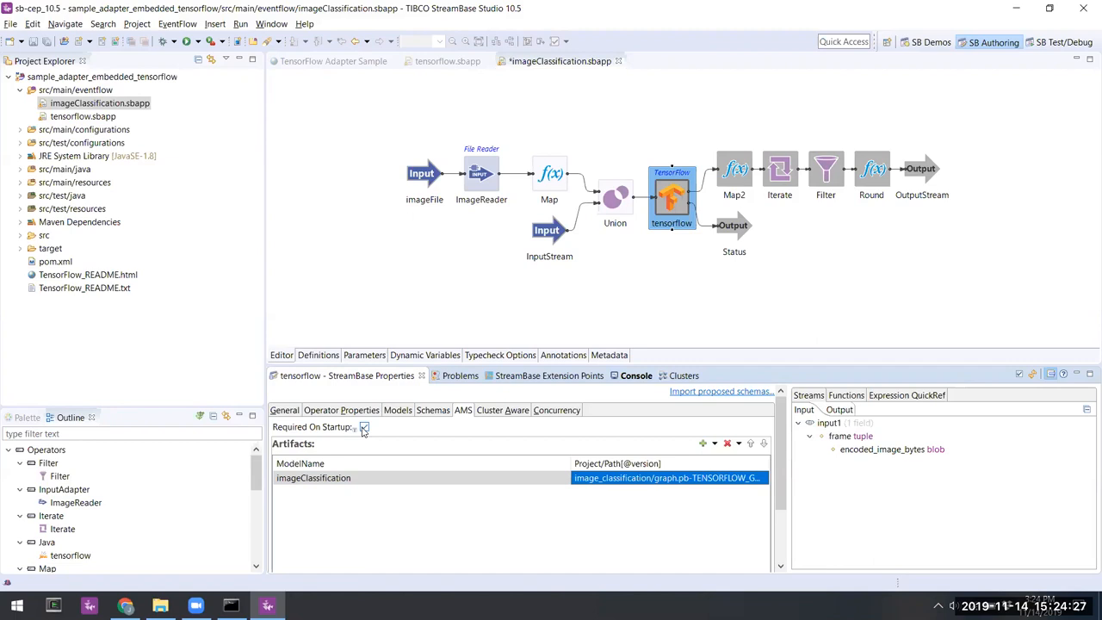
pyautogui.click(824, 171)
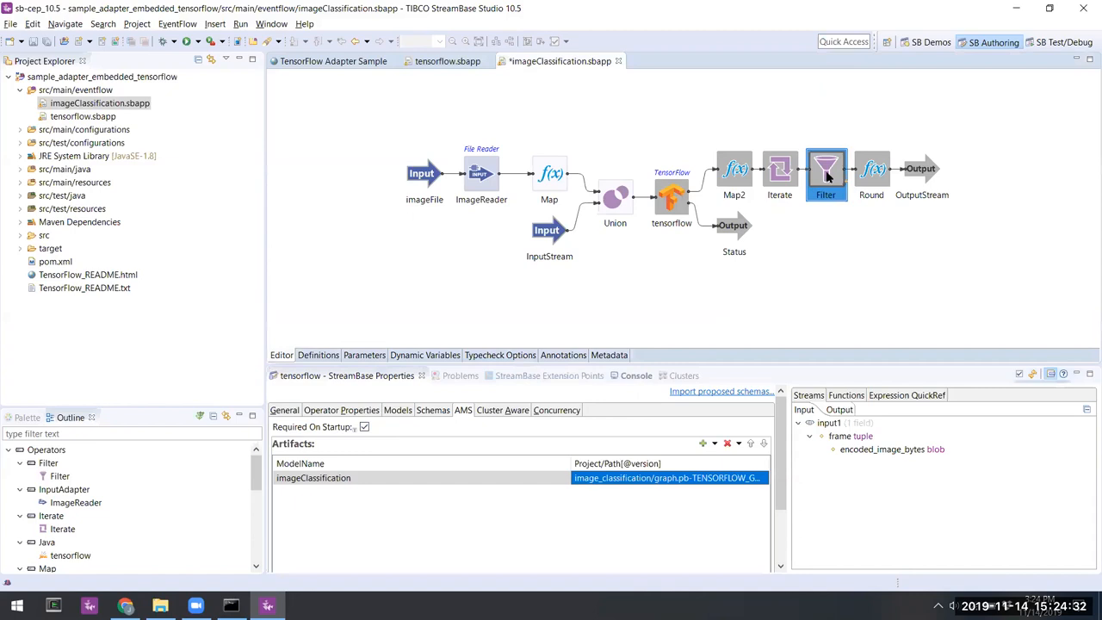
# Step: Launch imageClassification.sbapp in Test/Debug so the model loads and whale images score
pyautogui.click(824, 169)
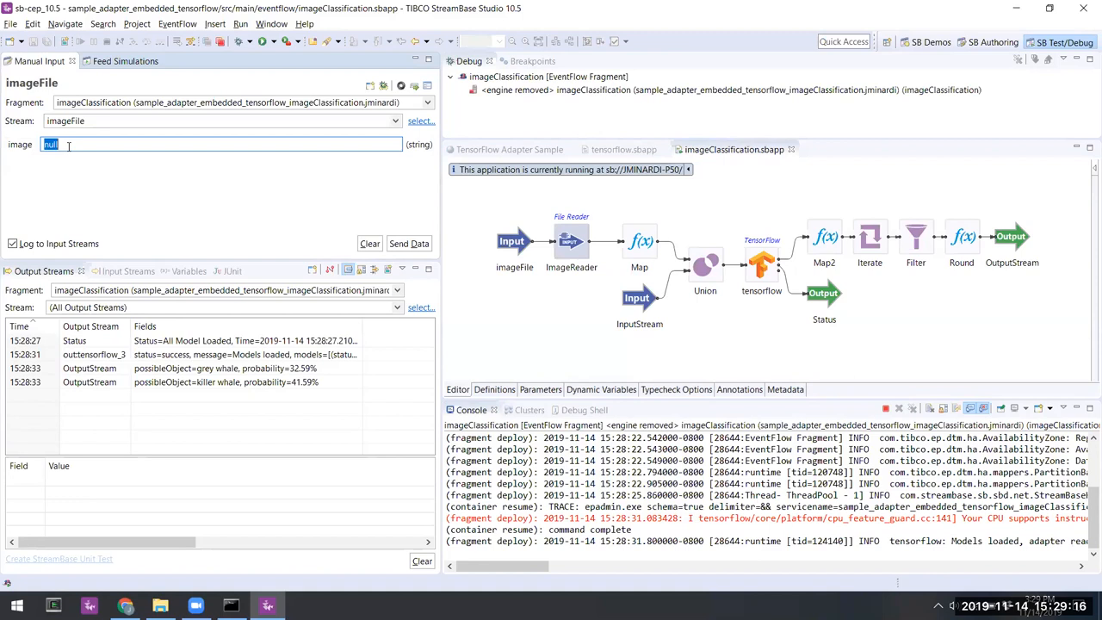
# Step: Send imageClassification/porcupine.jpg then terrier1.jpg through Manual Input for scoring
pyautogui.write('imageClassification\\p')
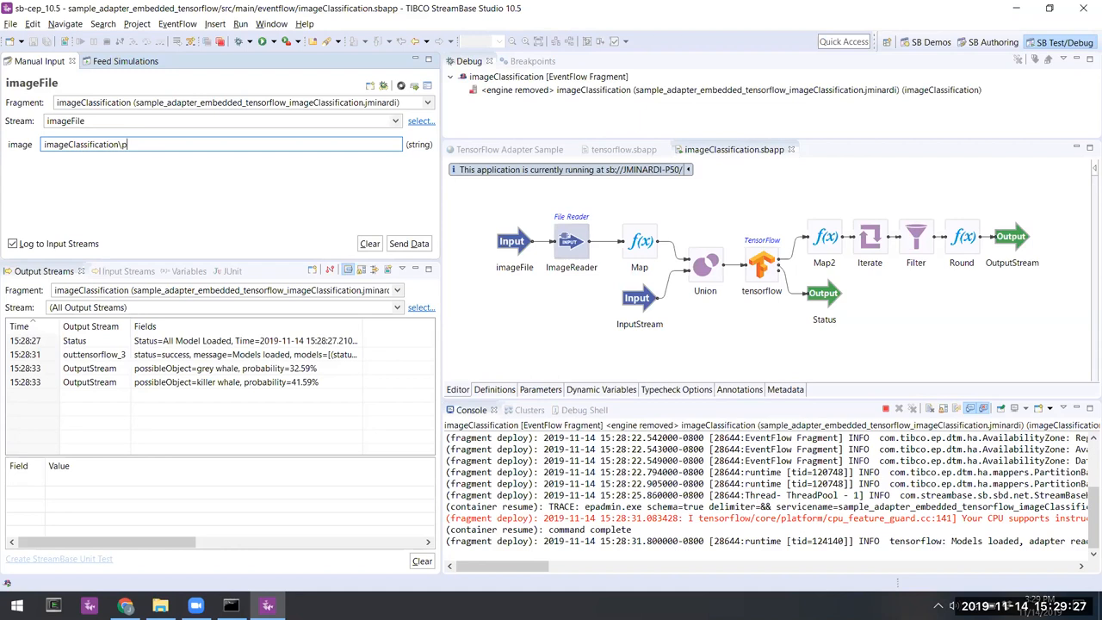
pyautogui.write('orcupine.jpg')
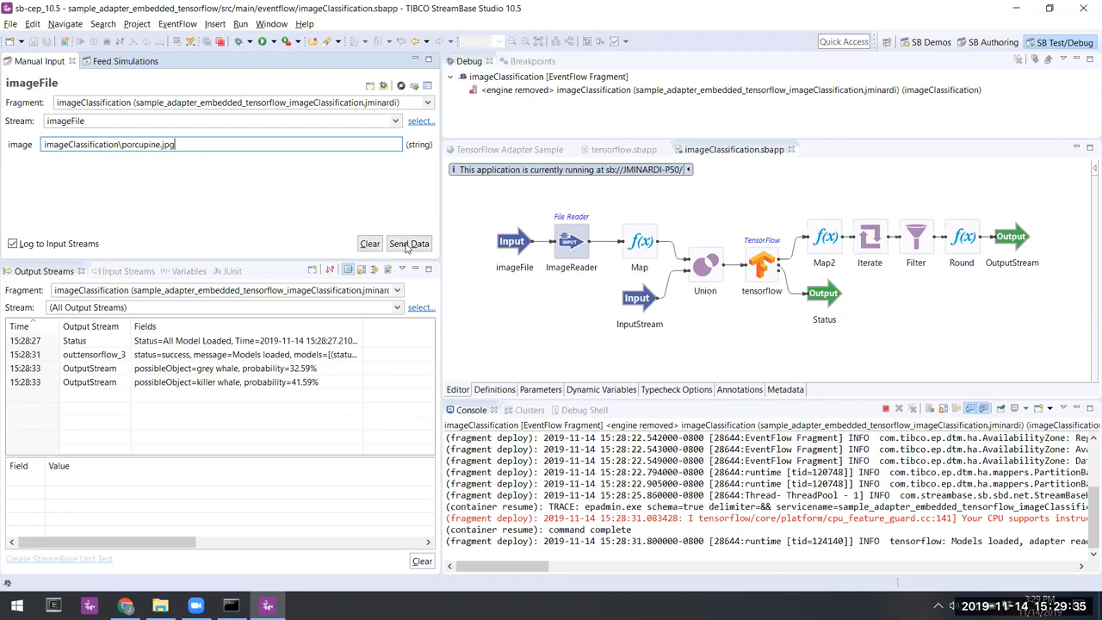
pyautogui.click(409, 243)
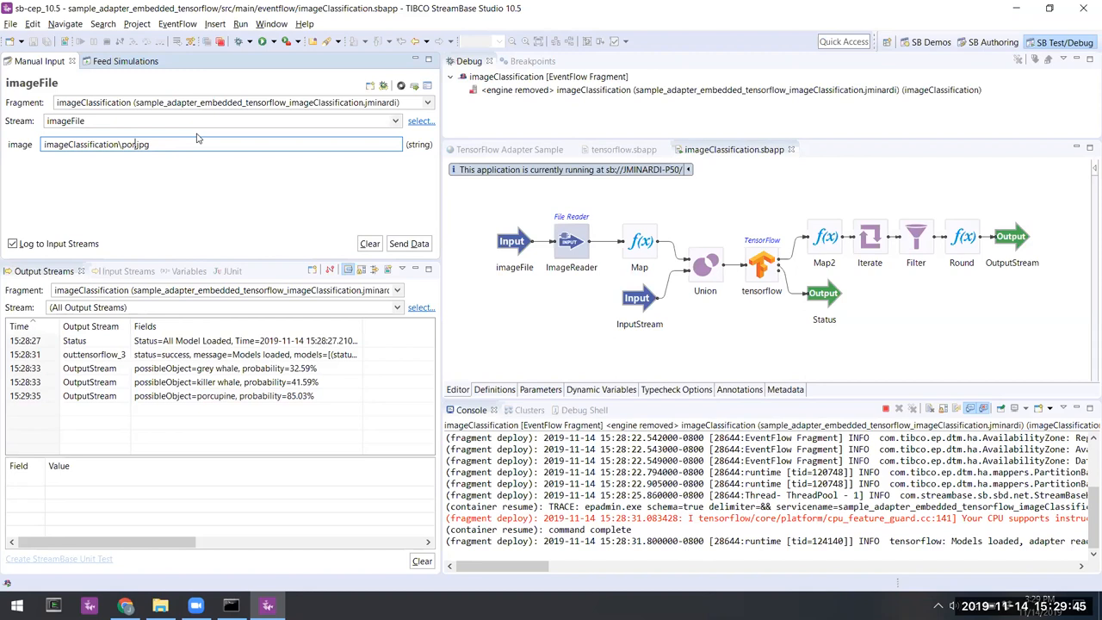
pyautogui.click(410, 244)
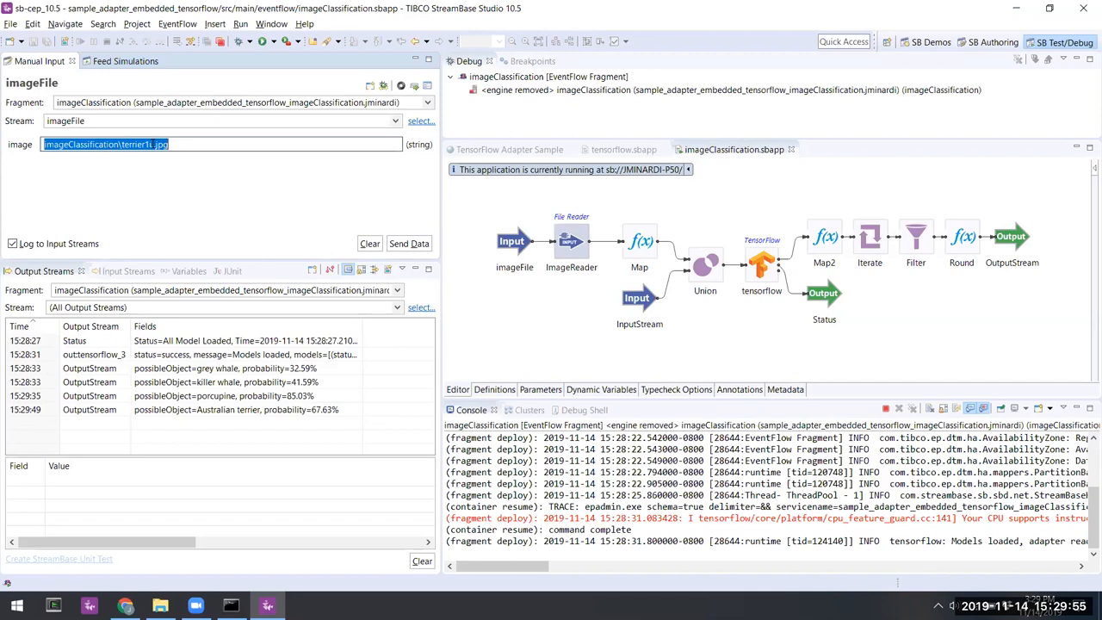
pyautogui.click(409, 242)
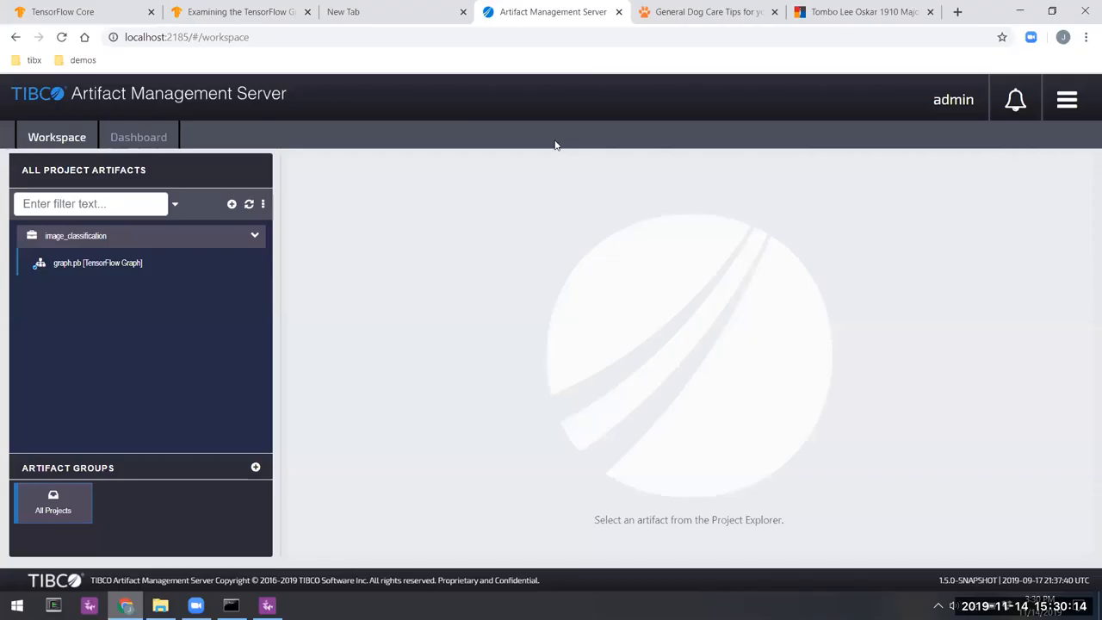
# Step: Save the ASPCA dog photo as mountain-dog.jpg in src/main/resources/imageClassification and return to Studio
pyautogui.click(705, 11)
pyautogui.write('mountain-dog.jpg')
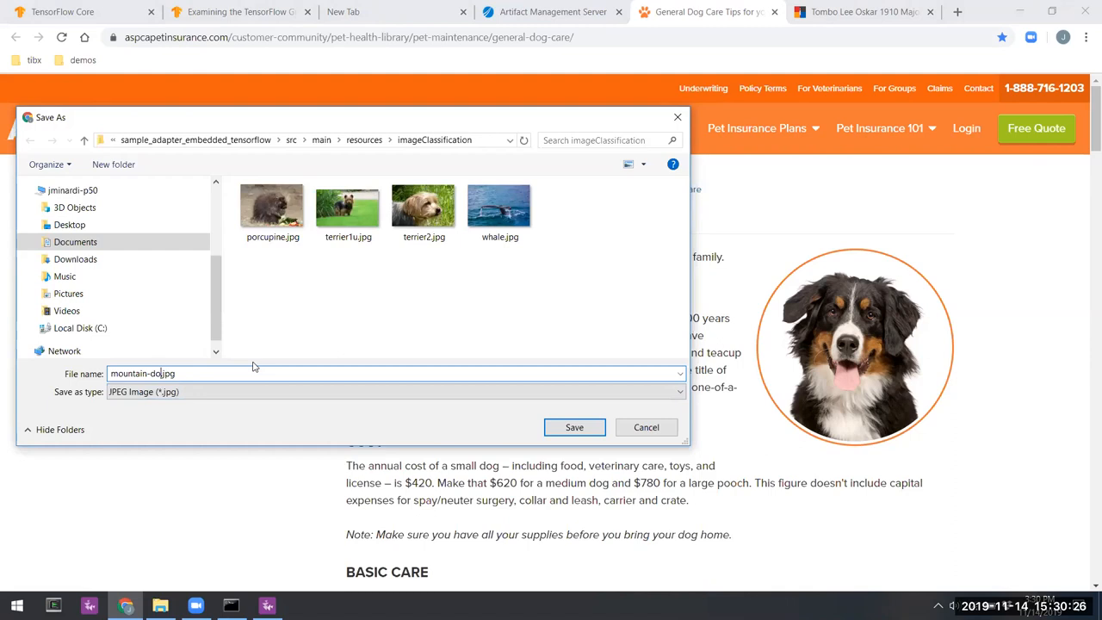
pyautogui.click(575, 427)
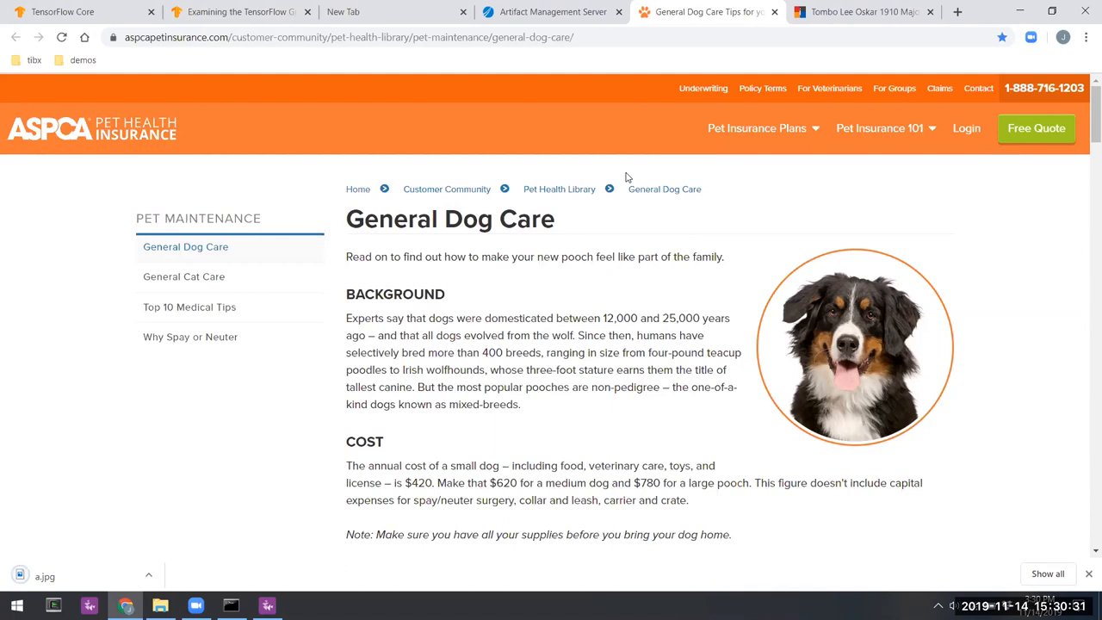
pyautogui.click(861, 10)
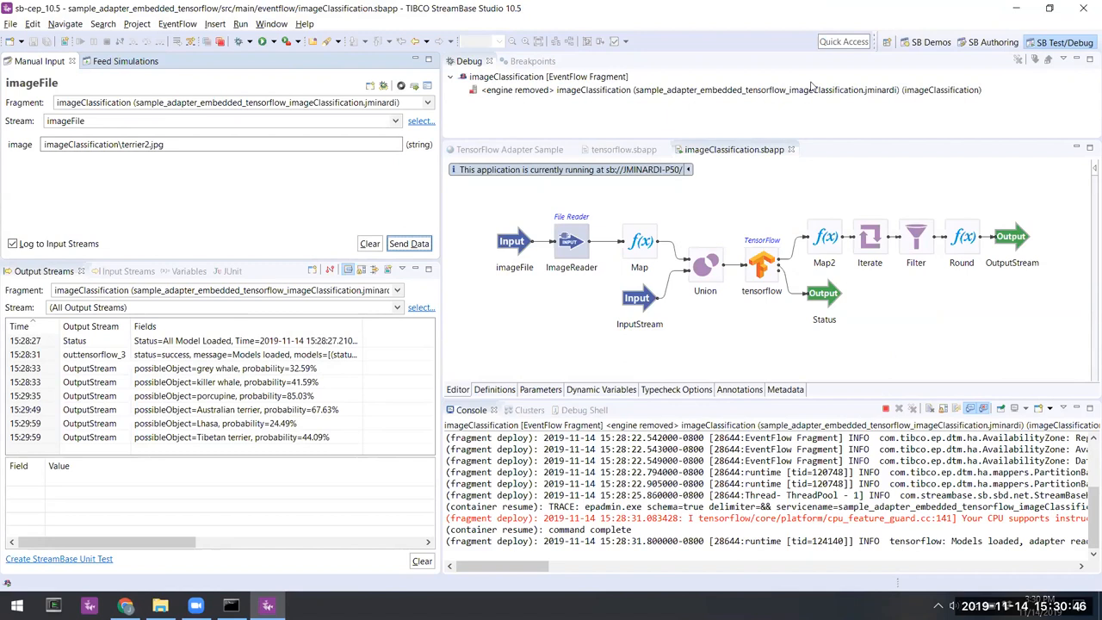
# Step: Switch back to the SB Authoring perspective on the imageClassification application
pyautogui.click(10, 24)
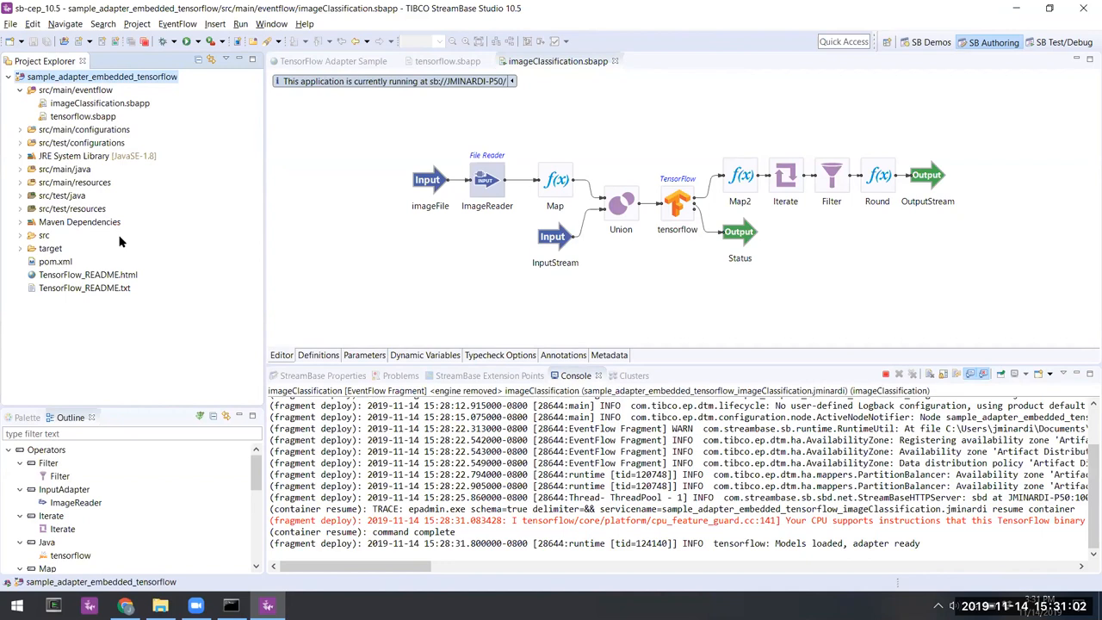
# Step: Back in SB Test/Debug, send the mountain-dog.jpg path via Manual Input for scoring
pyautogui.click(1064, 41)
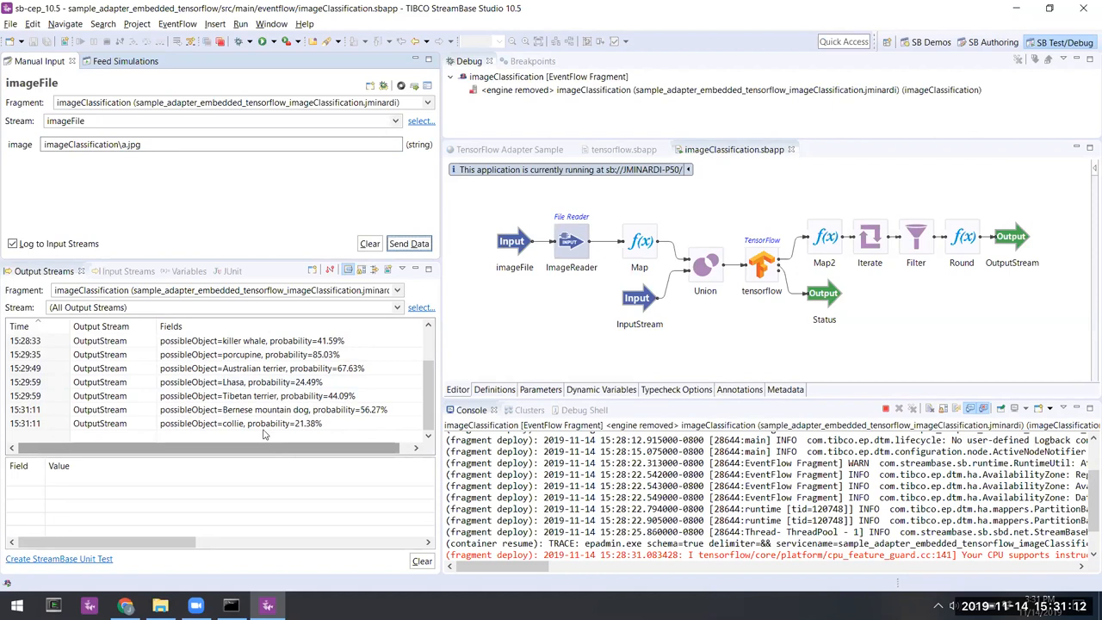
pyautogui.click(249, 423)
pyautogui.write('b')
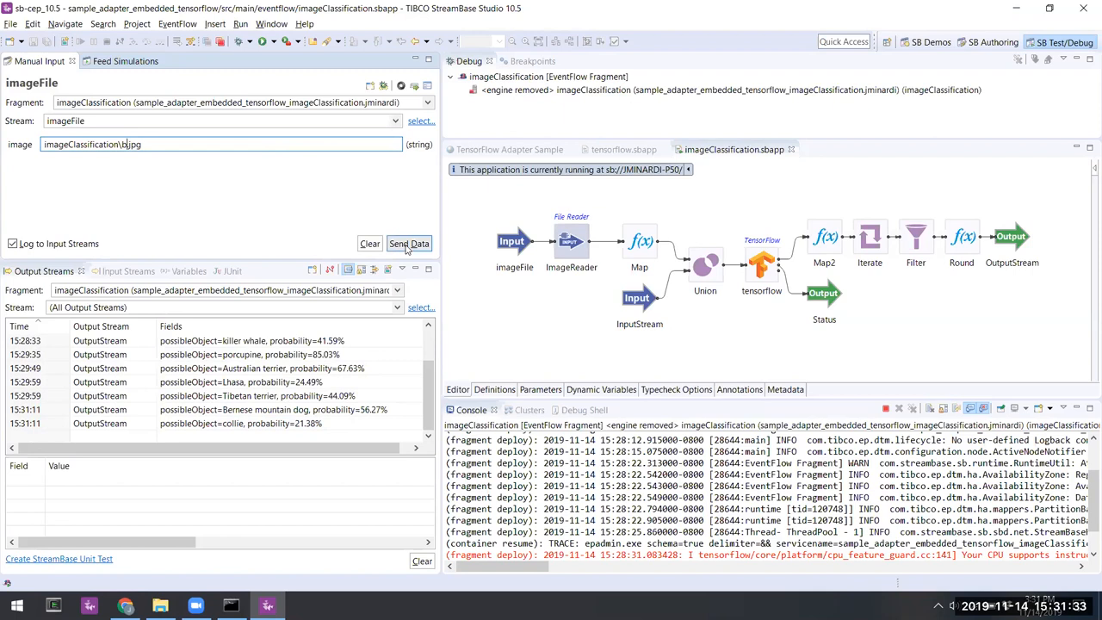
pyautogui.click(410, 242)
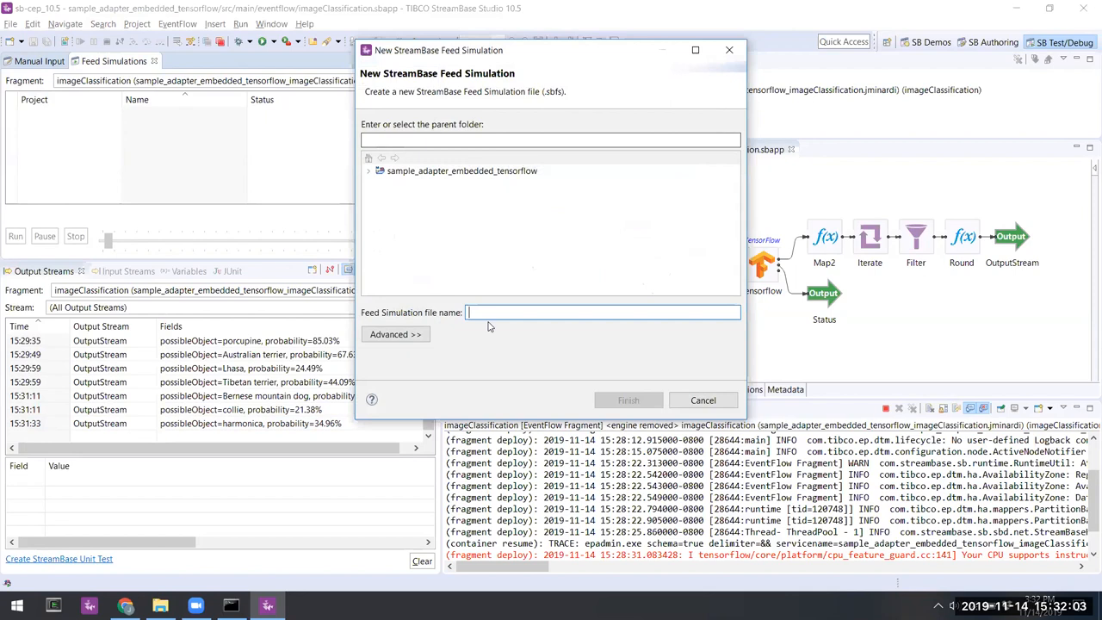
# Step: Create feed simulation animals.sbfs and copy its stream from imageFile in imageClassification.sbapp
pyautogui.write('animals')
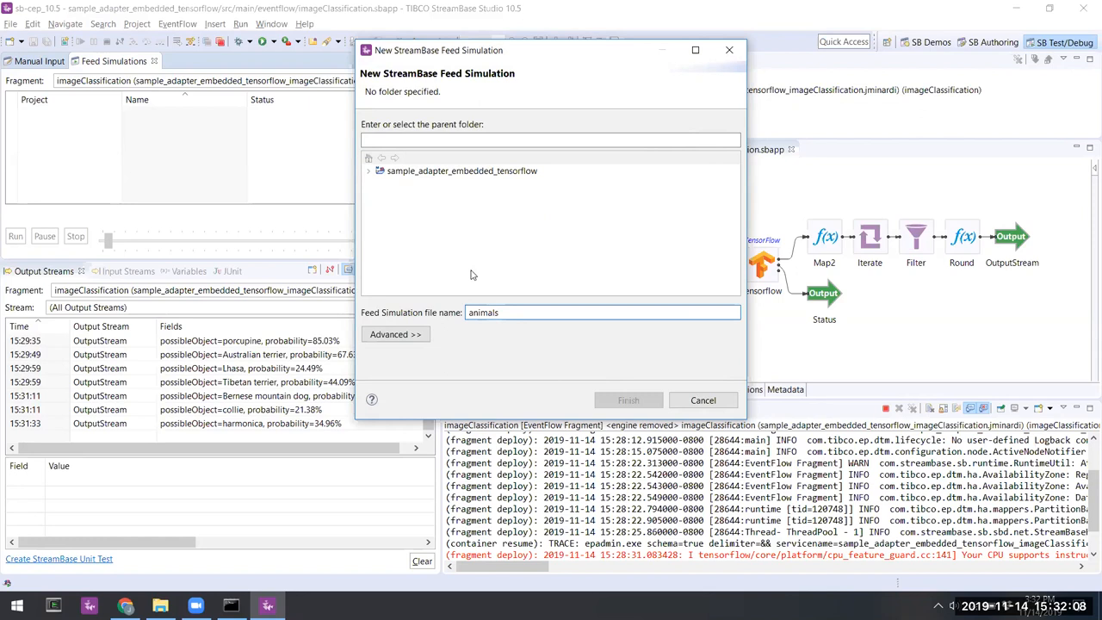
pyautogui.click(628, 399)
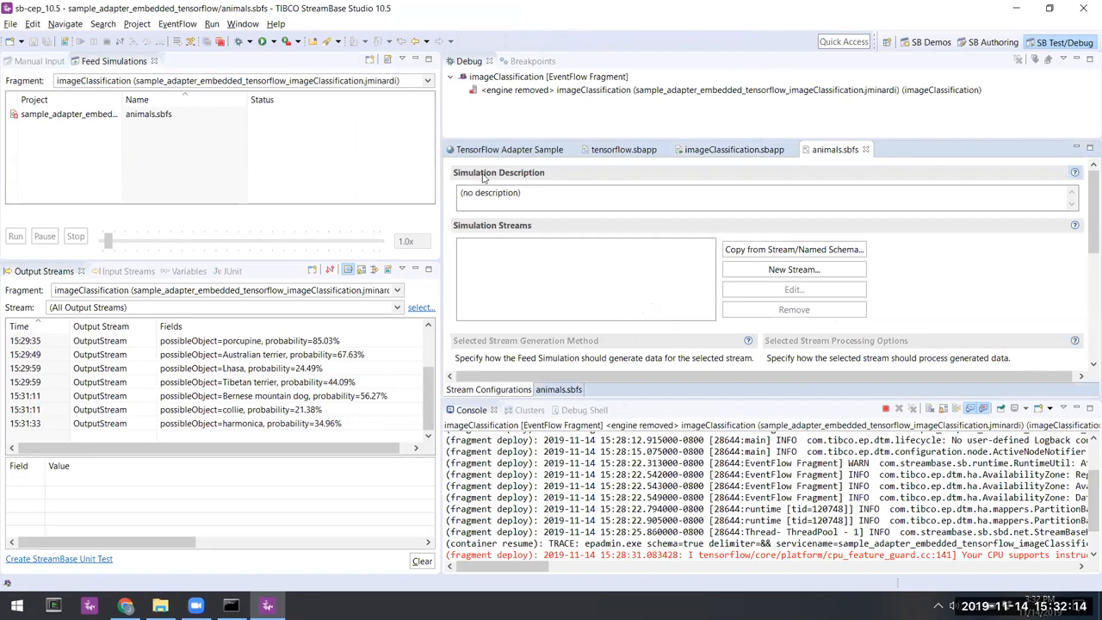
pyautogui.click(791, 269)
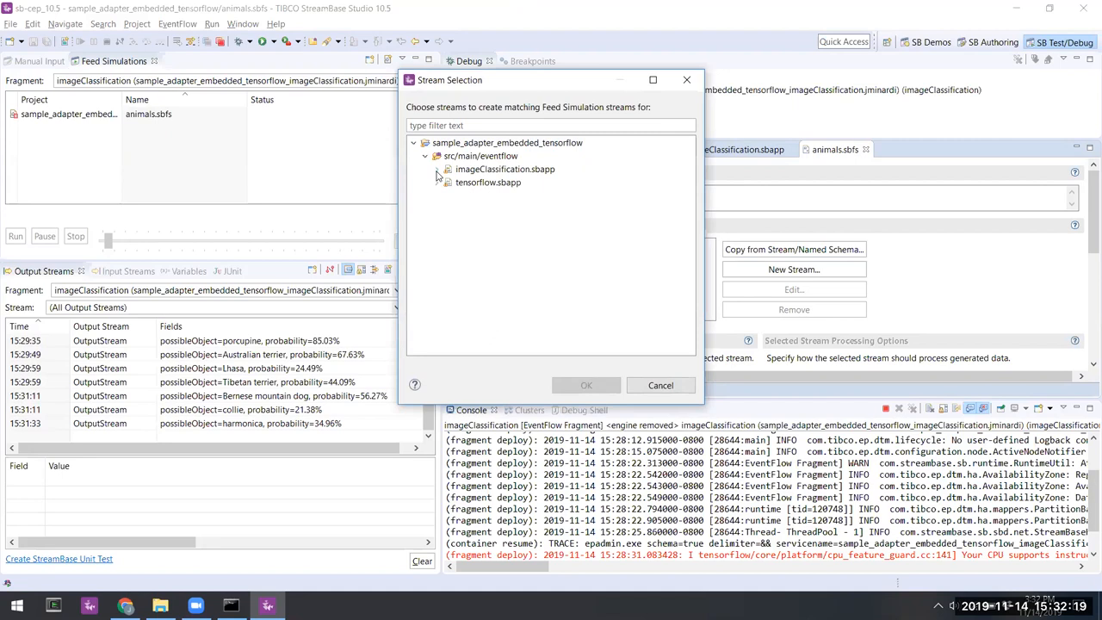
pyautogui.click(438, 169)
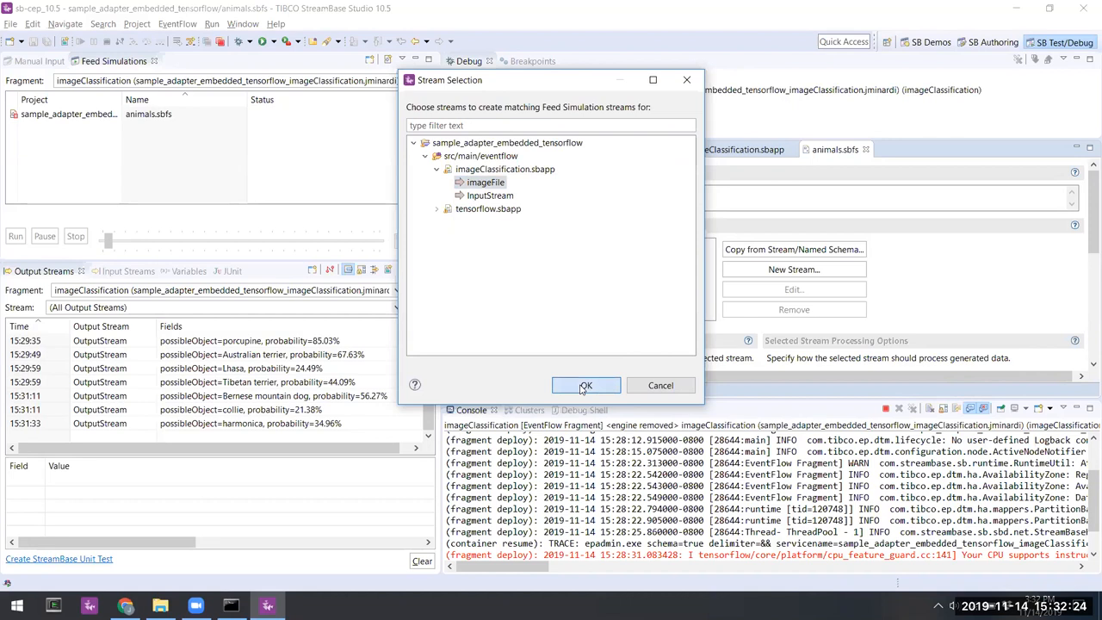
pyautogui.click(585, 386)
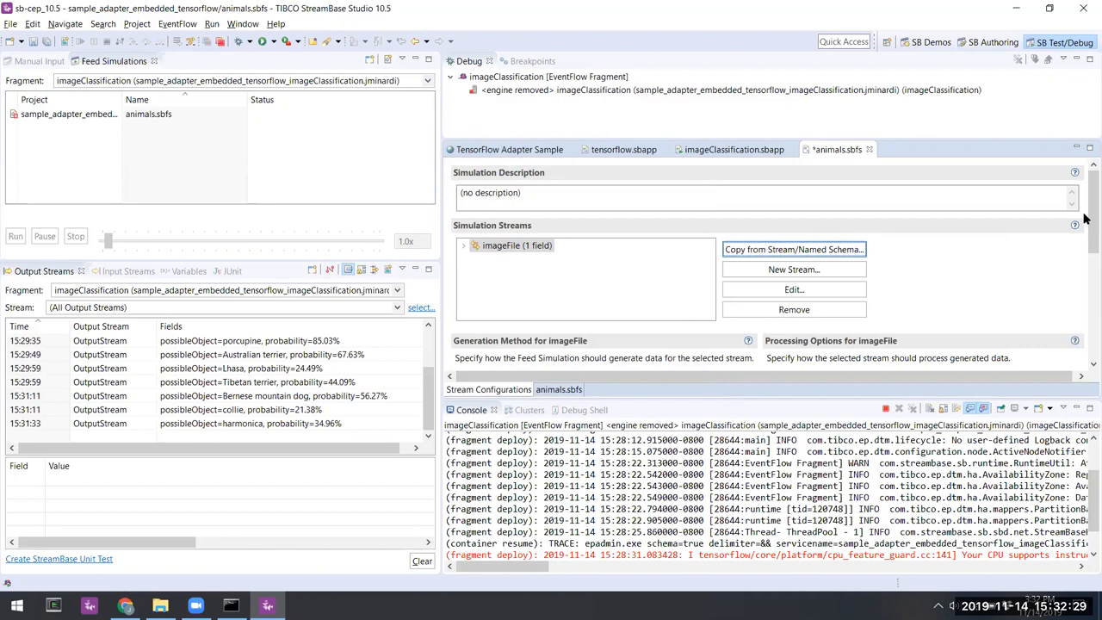
# Step: Generate imageFile data from animals.txt with prefill-and-loop buffering, save, and run the simulation
pyautogui.scroll(-3)
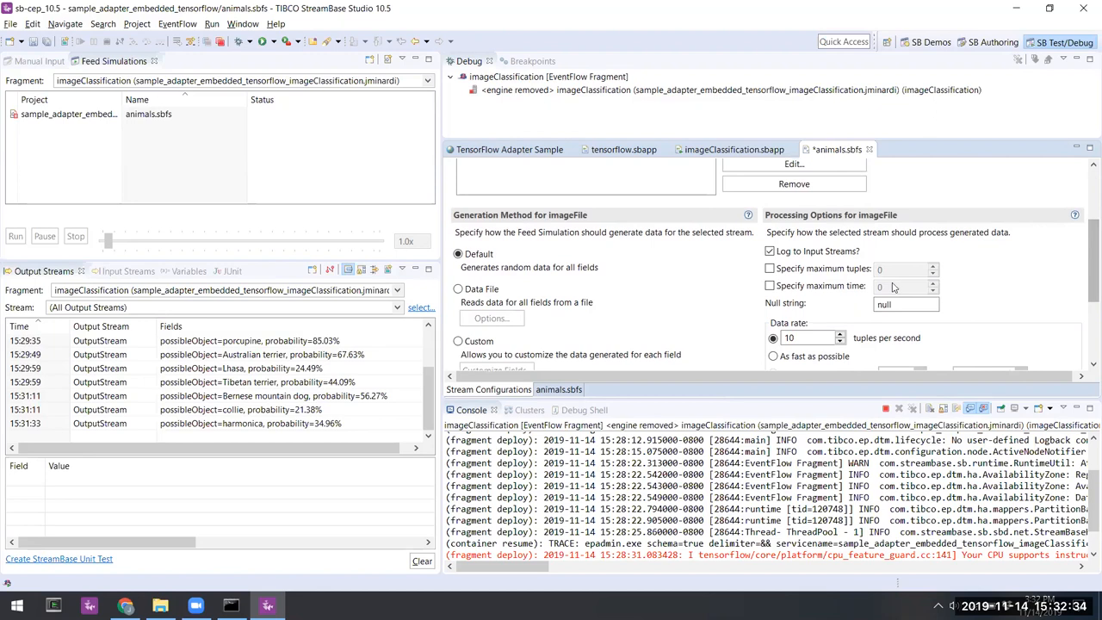
pyautogui.click(491, 316)
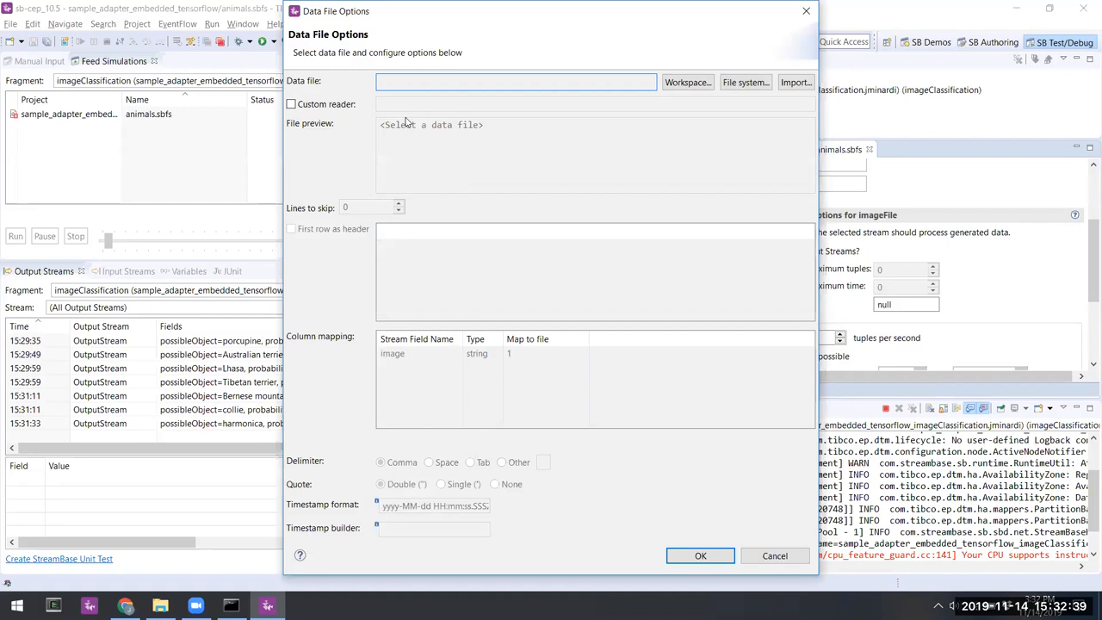
pyautogui.click(744, 83)
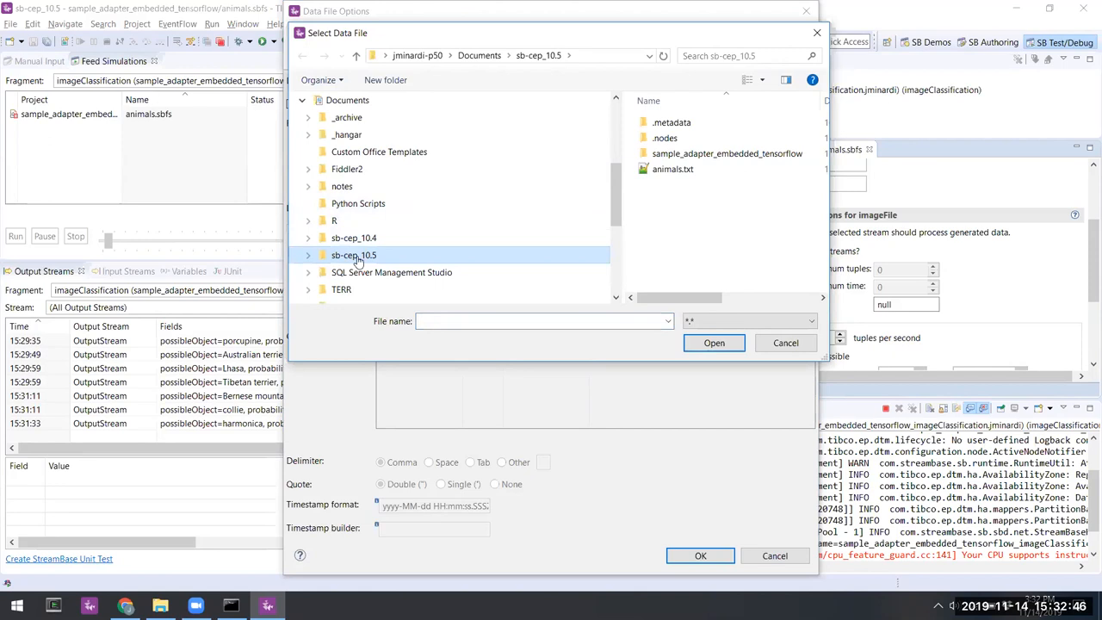
pyautogui.click(785, 342)
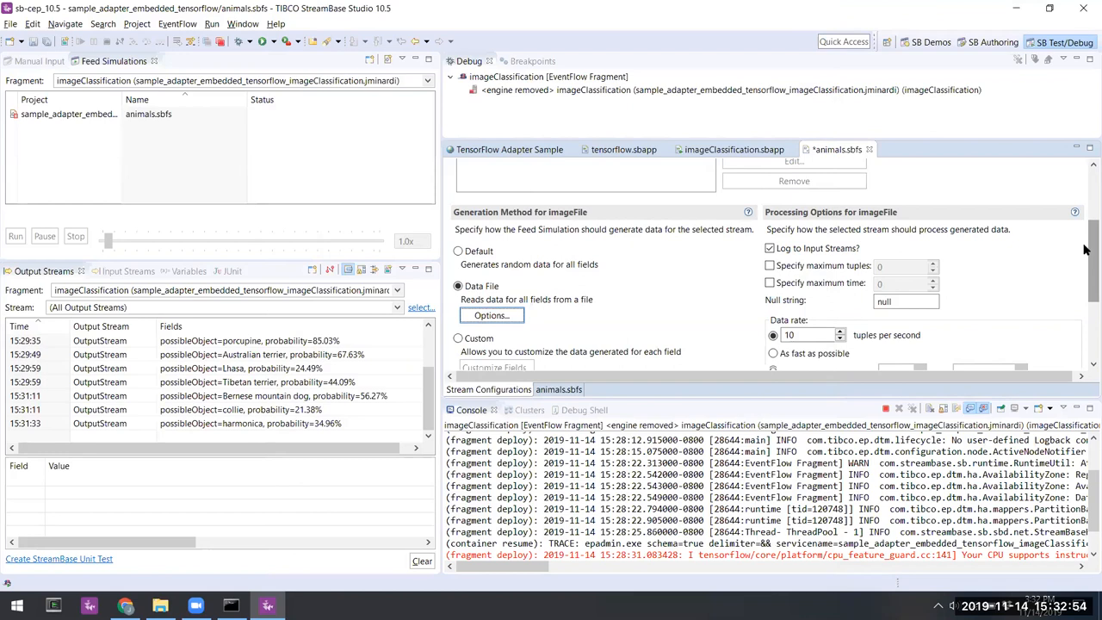
pyautogui.scroll(-3)
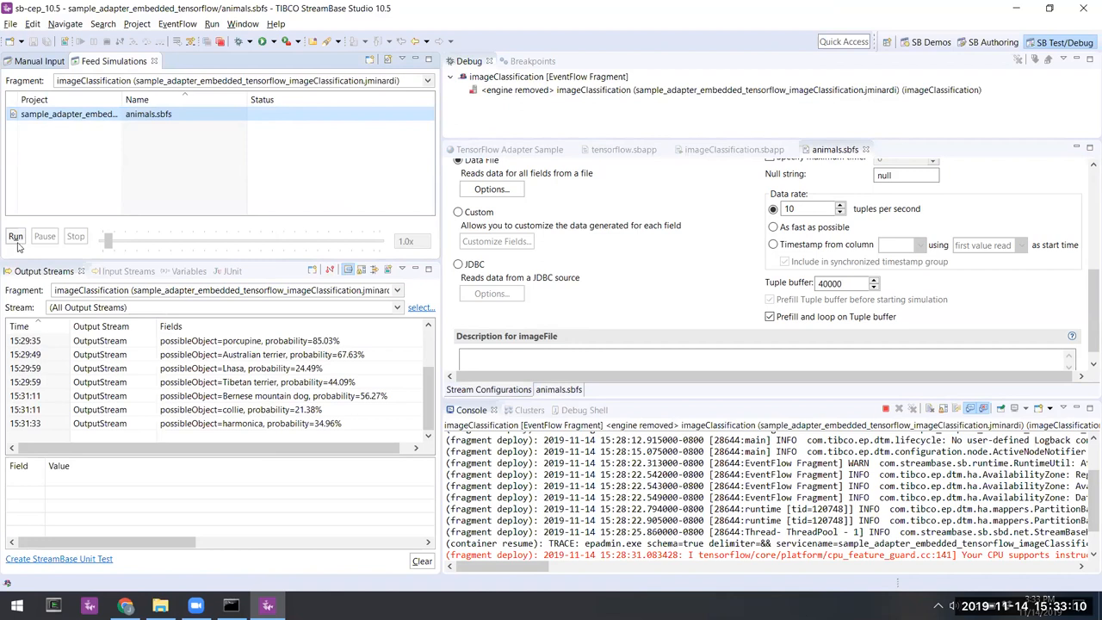
pyautogui.click(14, 236)
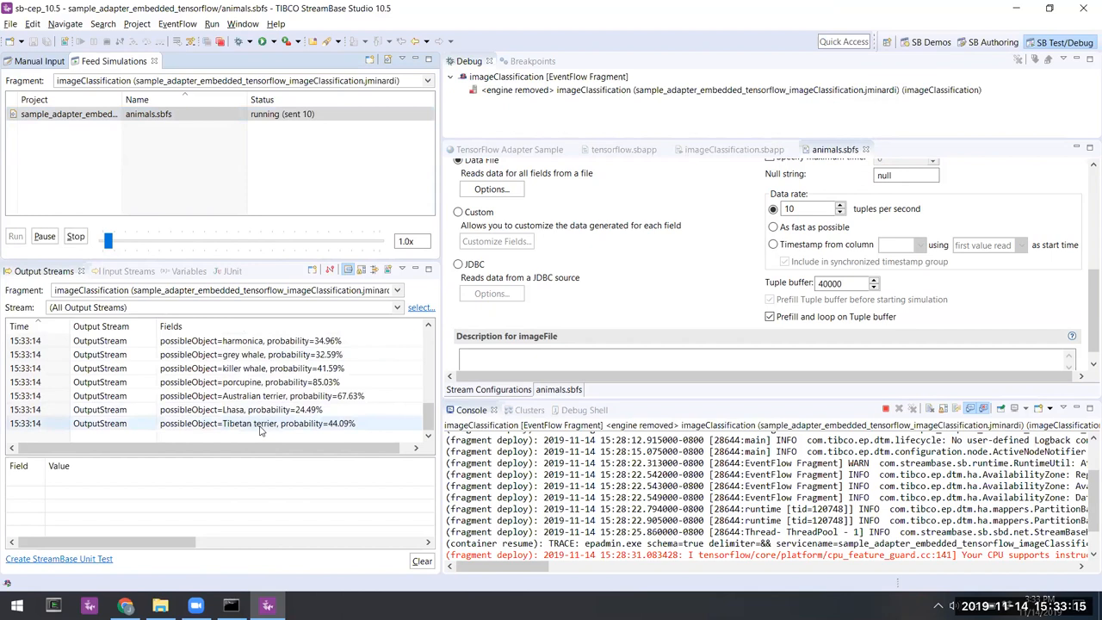